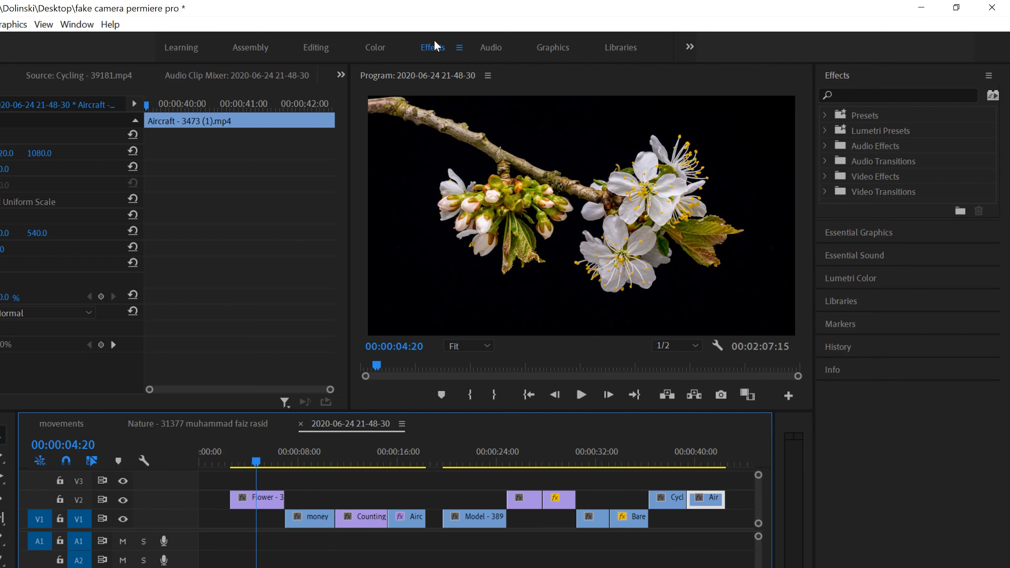
- Show the Effects panel with Video Effects > Transform expanded to list the flip effects
{"action": "left_click", "coordinate": [76, 23]}
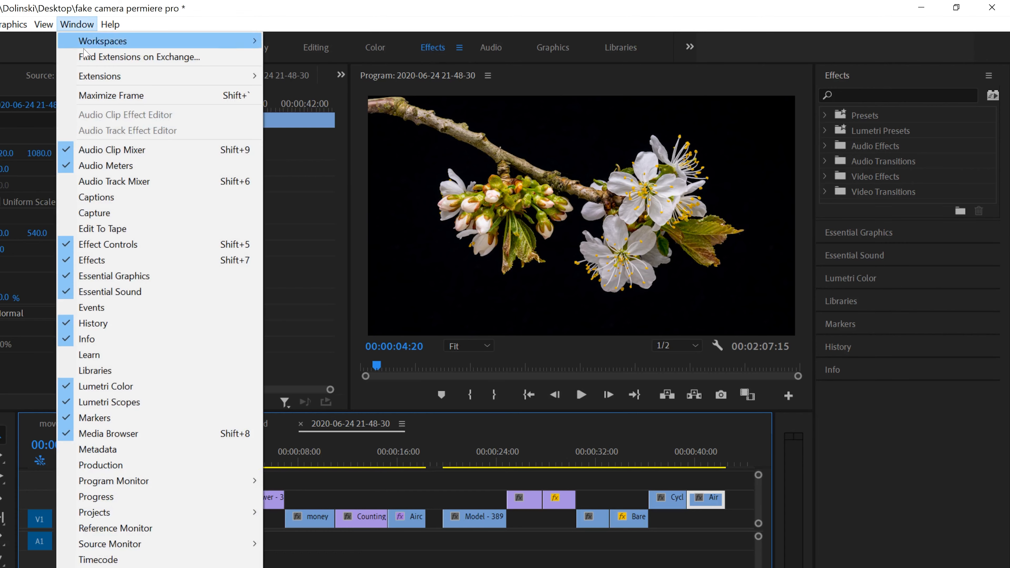
{"action": "mouse_move", "coordinate": [870, 60]}
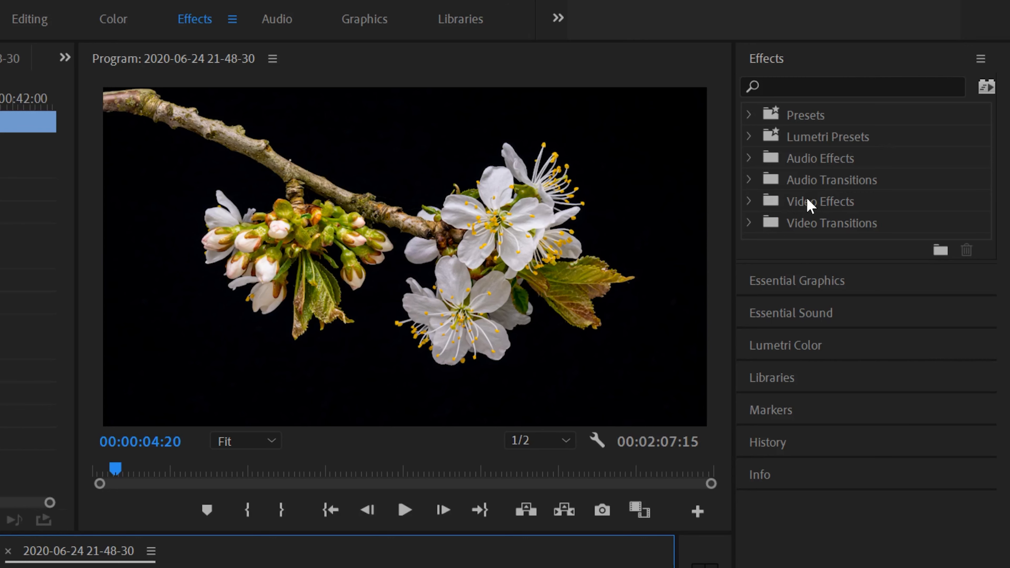
{"action": "mouse_move", "coordinate": [753, 209]}
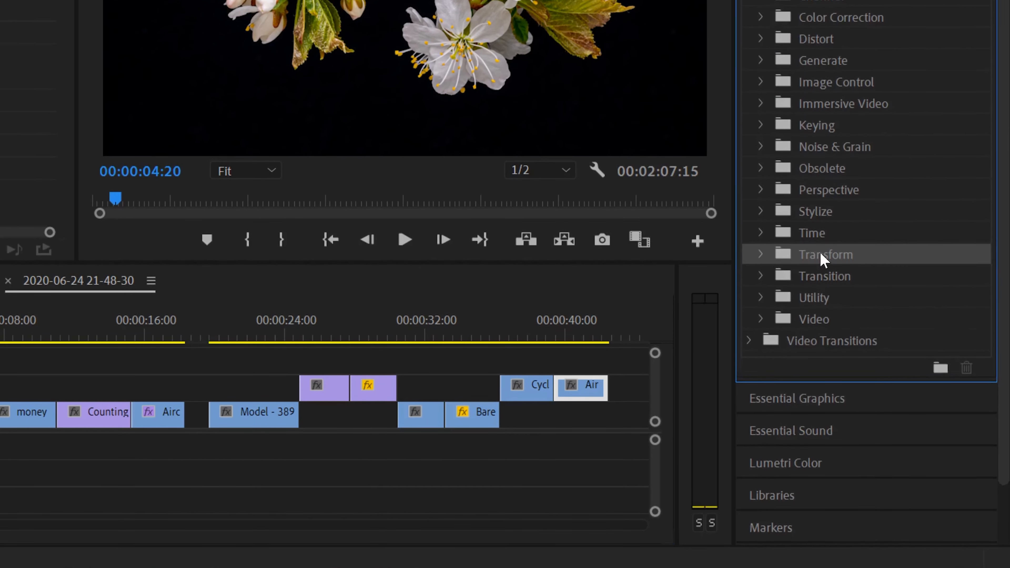
{"action": "mouse_move", "coordinate": [761, 265]}
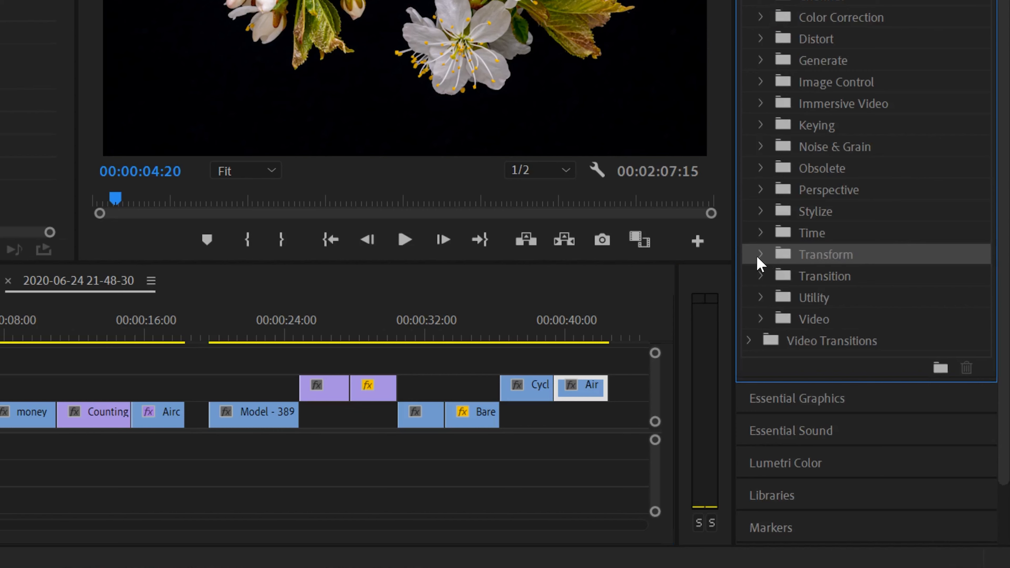
{"action": "left_click", "coordinate": [760, 253]}
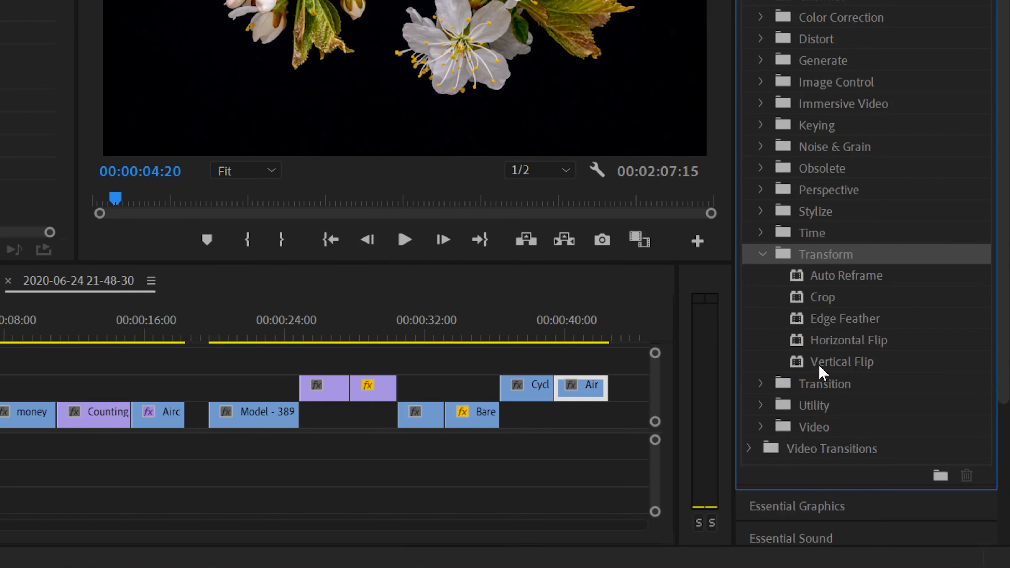
{"action": "mouse_move", "coordinate": [811, 348]}
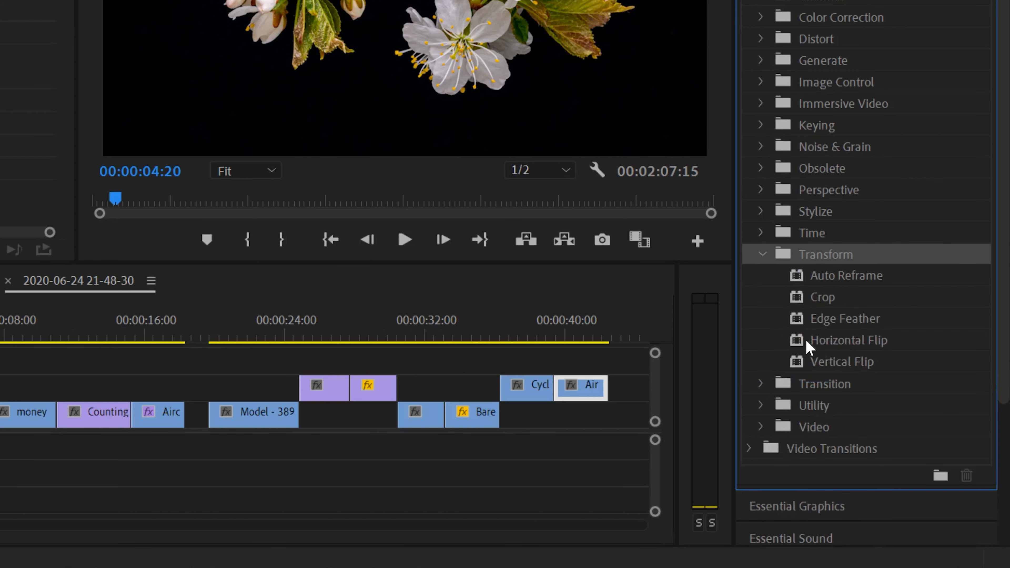
{"action": "mouse_move", "coordinate": [802, 348]}
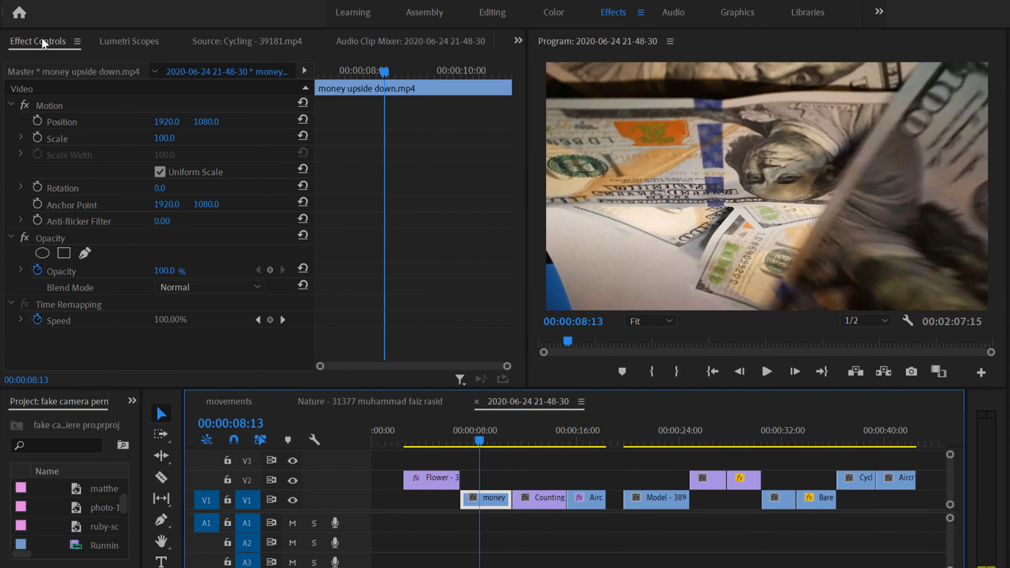
{"action": "mouse_move", "coordinate": [159, 195]}
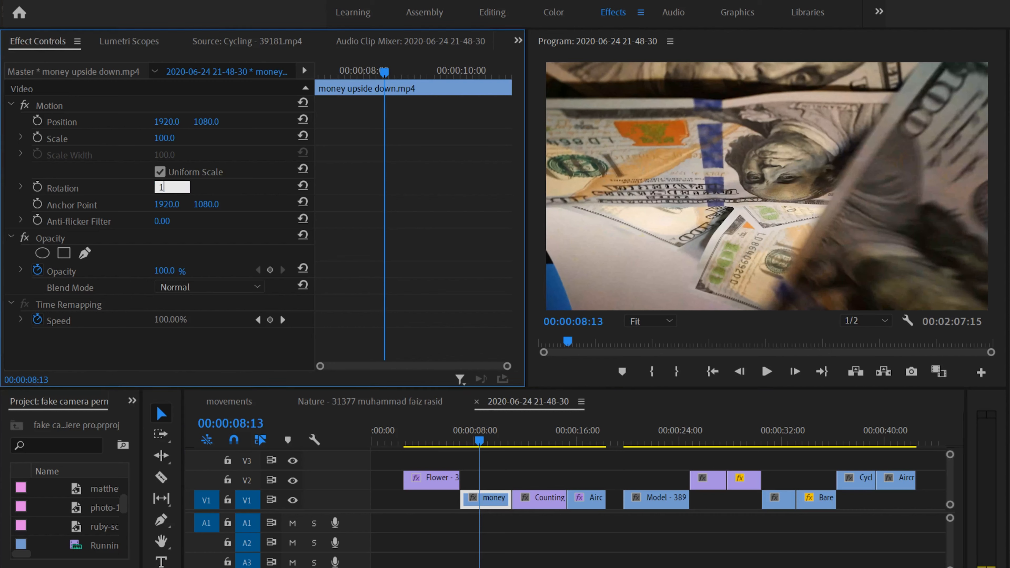
{"action": "type", "text": "180.0 °"}
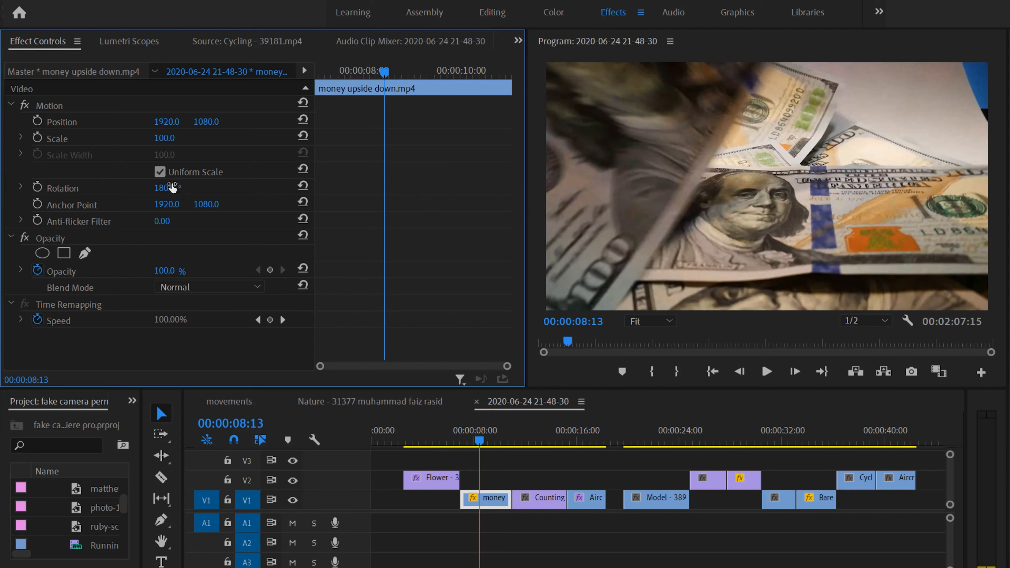
{"action": "left_click_drag", "start_coordinate": [480, 443], "coordinate": [490, 443]}
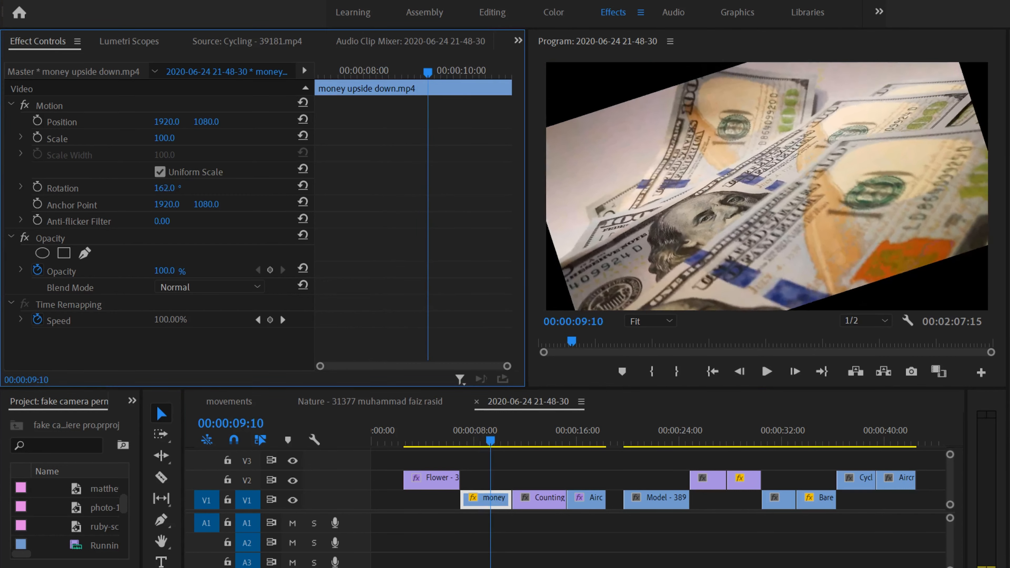
{"action": "type", "text": "-2.0"}
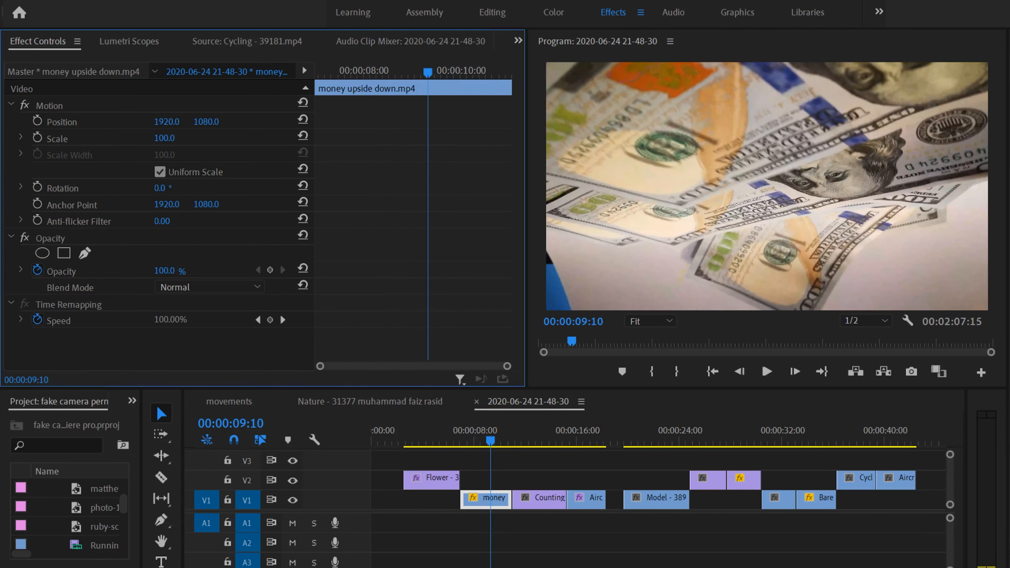
{"action": "type", "text": "103.0"}
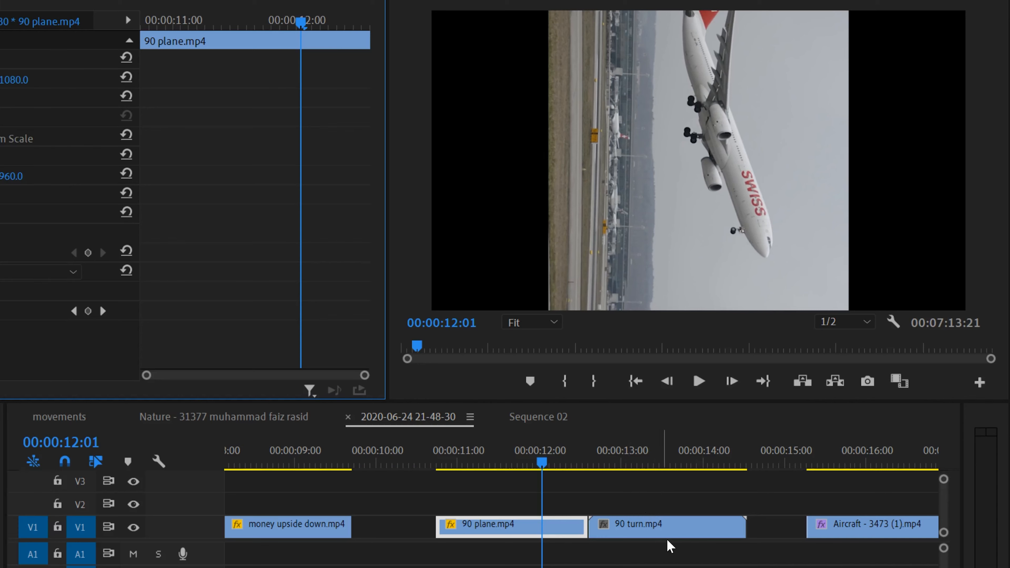
{"action": "mouse_move", "coordinate": [690, 288]}
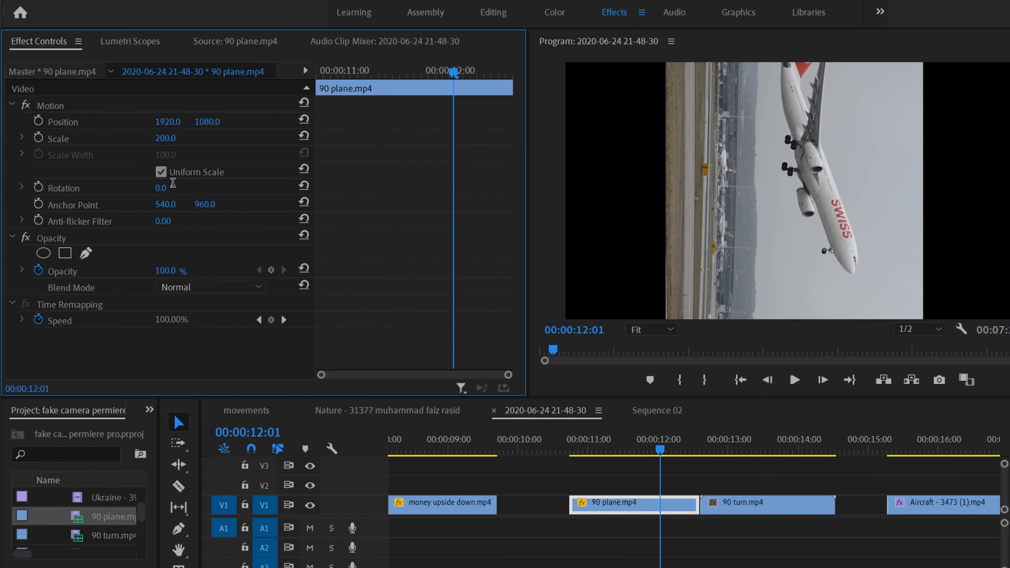
- Set the 90 turn clip's Motion Rotation from -90 to 90 so the face is upright
{"action": "type", "text": "-90"}
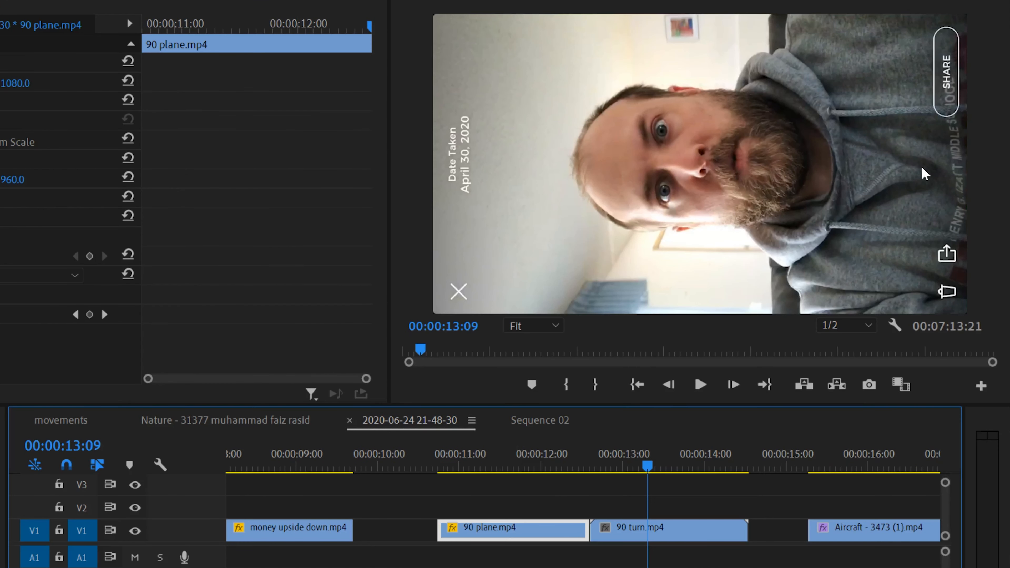
{"action": "mouse_move", "coordinate": [524, 151]}
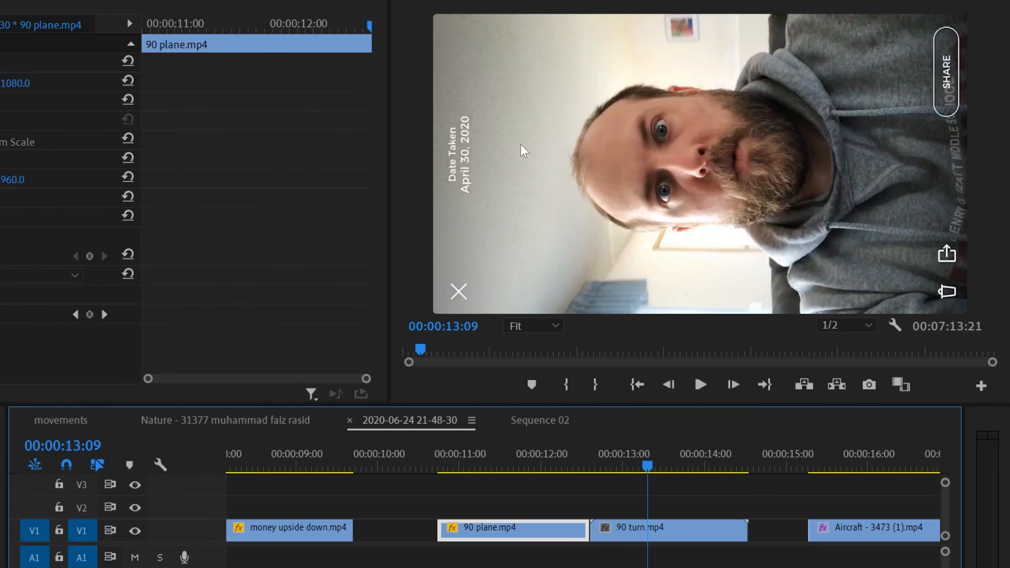
{"action": "mouse_move", "coordinate": [695, 232]}
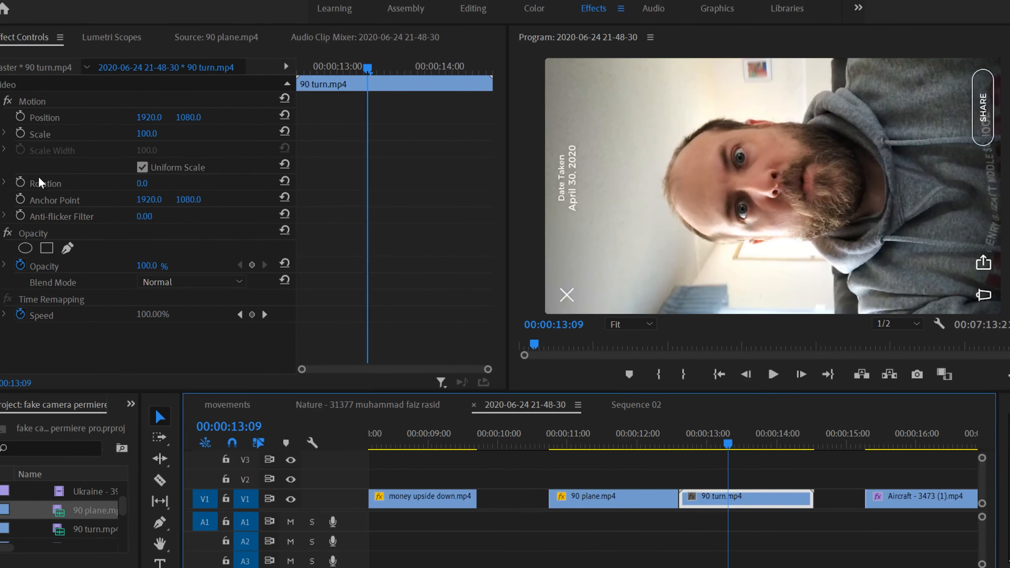
{"action": "left_click", "coordinate": [160, 183]}
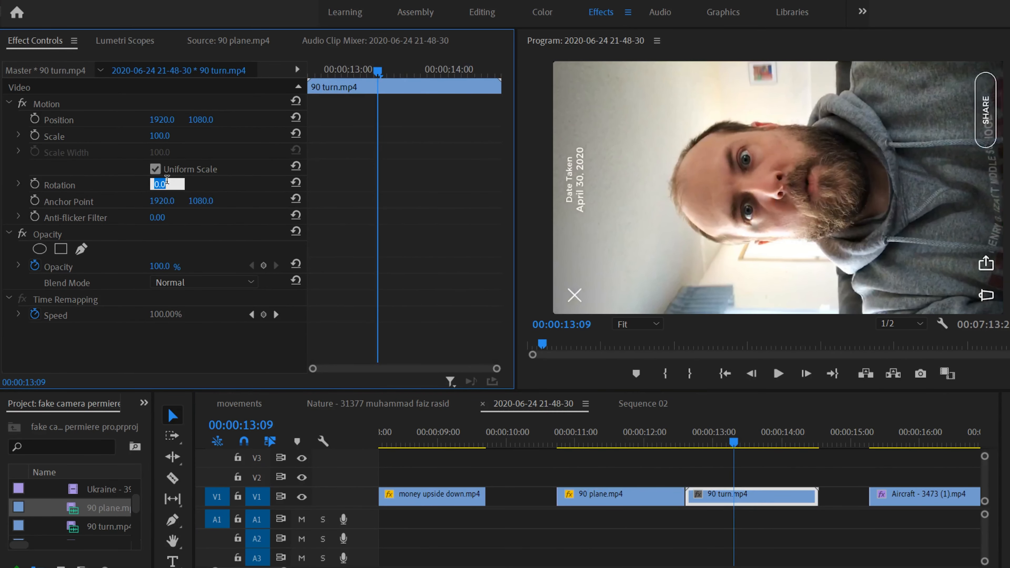
{"action": "type", "text": "90"}
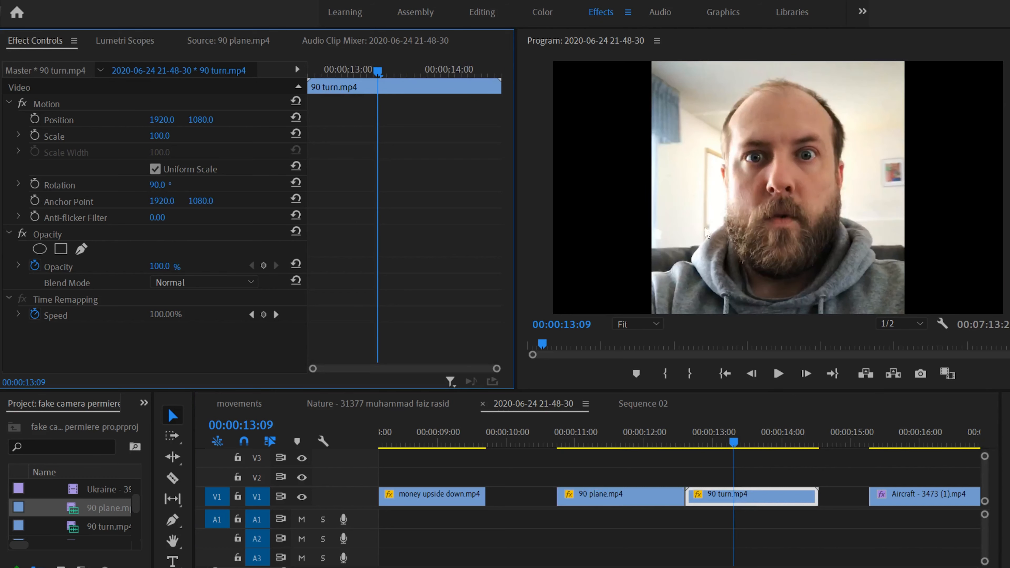
{"action": "type", "text": "68.0"}
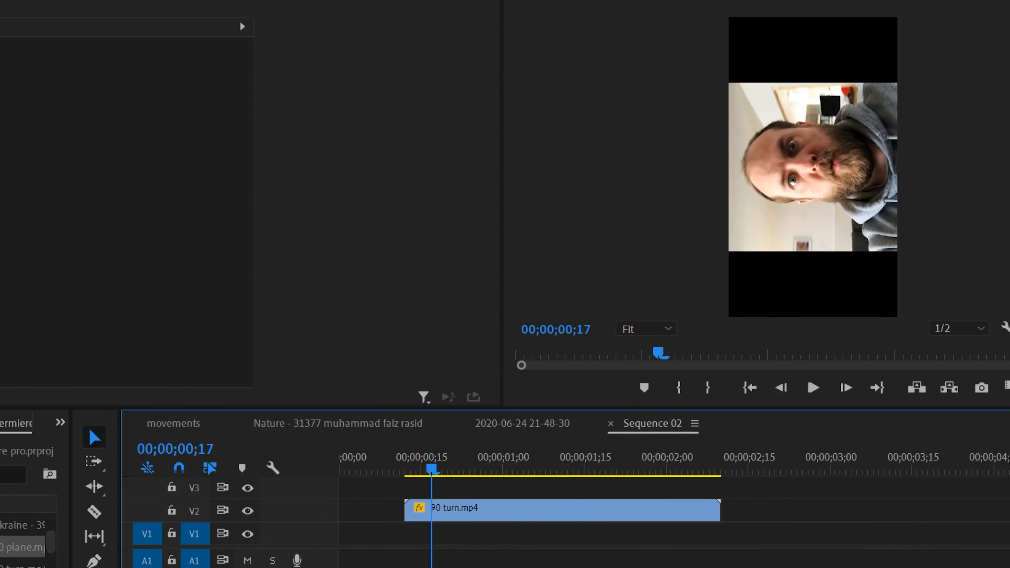
{"action": "mouse_move", "coordinate": [654, 204]}
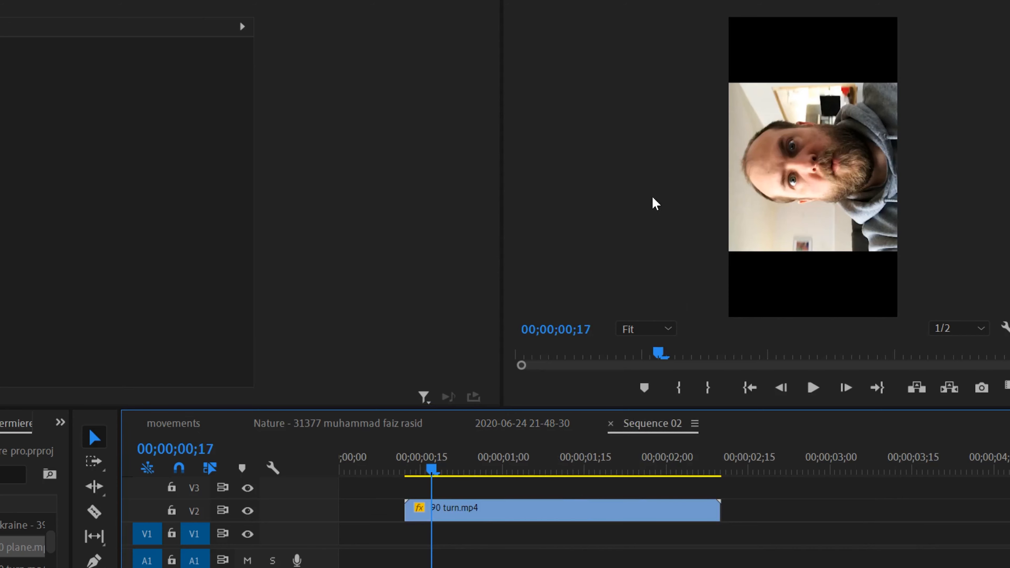
- Switch the Timeline to the vertical Sequence 02 holding the sideways 90 turn clip
{"action": "left_click", "coordinate": [600, 12]}
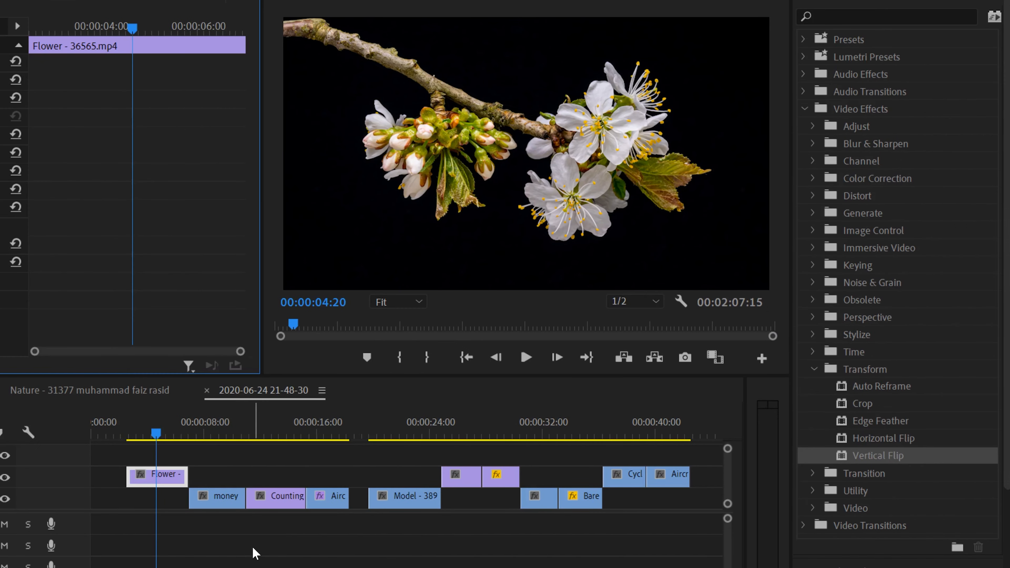
{"action": "mouse_move", "coordinate": [172, 443]}
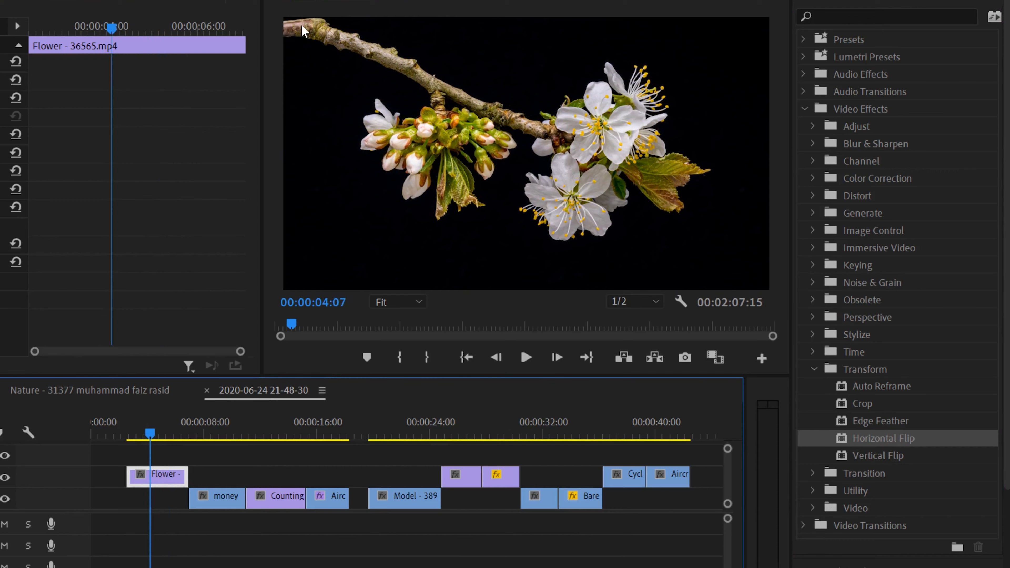
{"action": "mouse_move", "coordinate": [579, 122]}
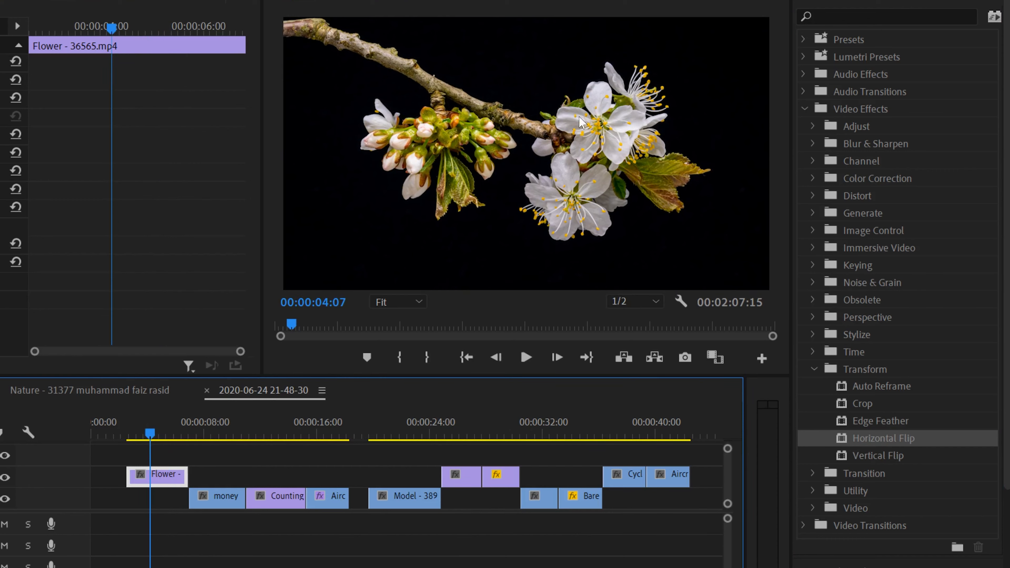
{"action": "mouse_move", "coordinate": [333, 439]}
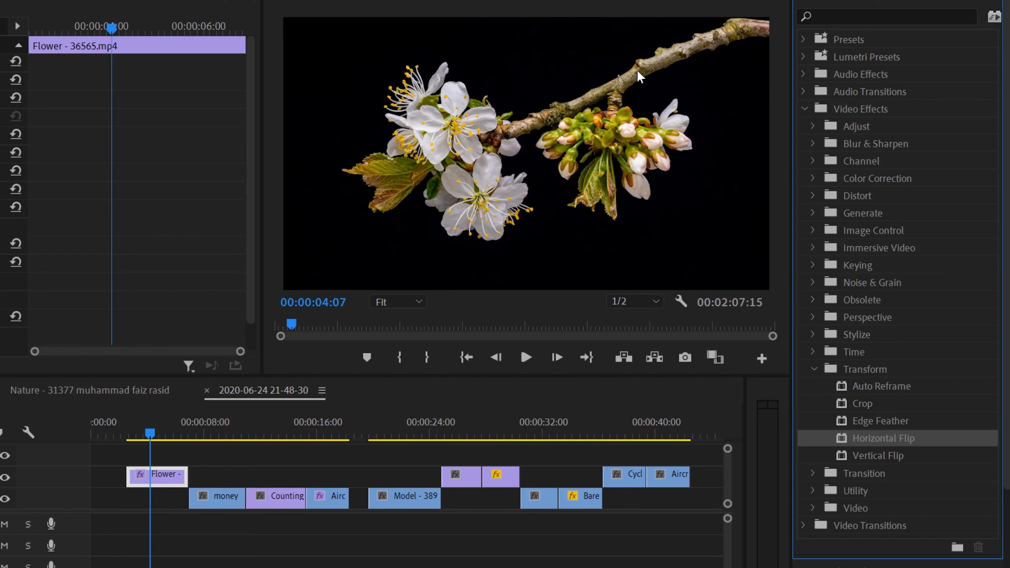
{"action": "mouse_move", "coordinate": [619, 87]}
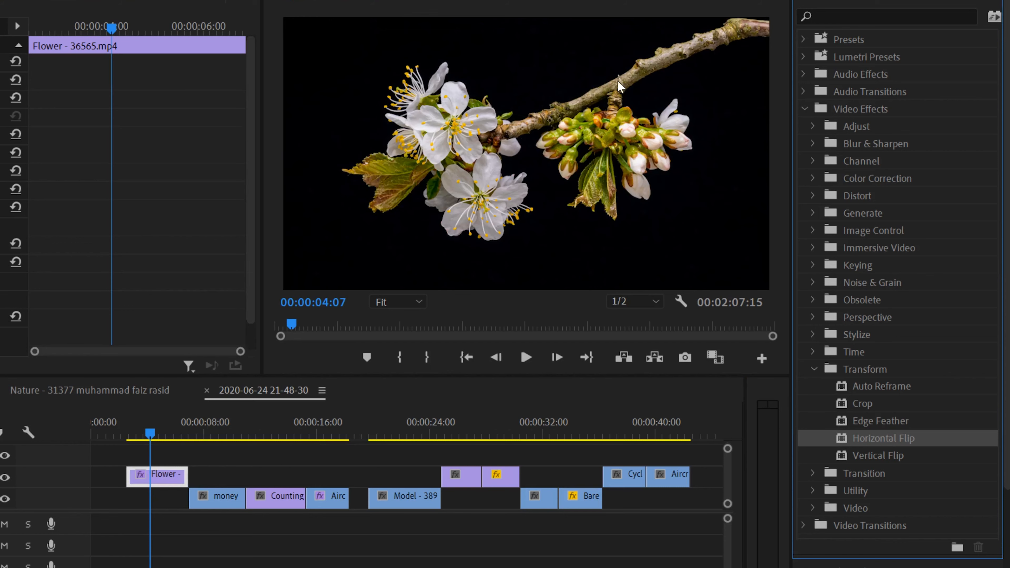
{"action": "mouse_move", "coordinate": [642, 184]}
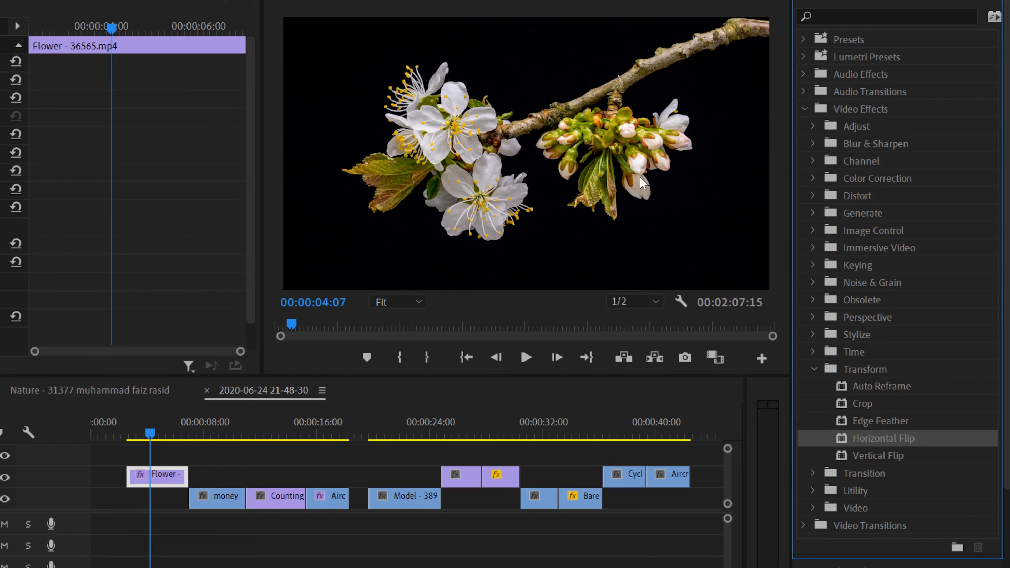
{"action": "mouse_move", "coordinate": [683, 71]}
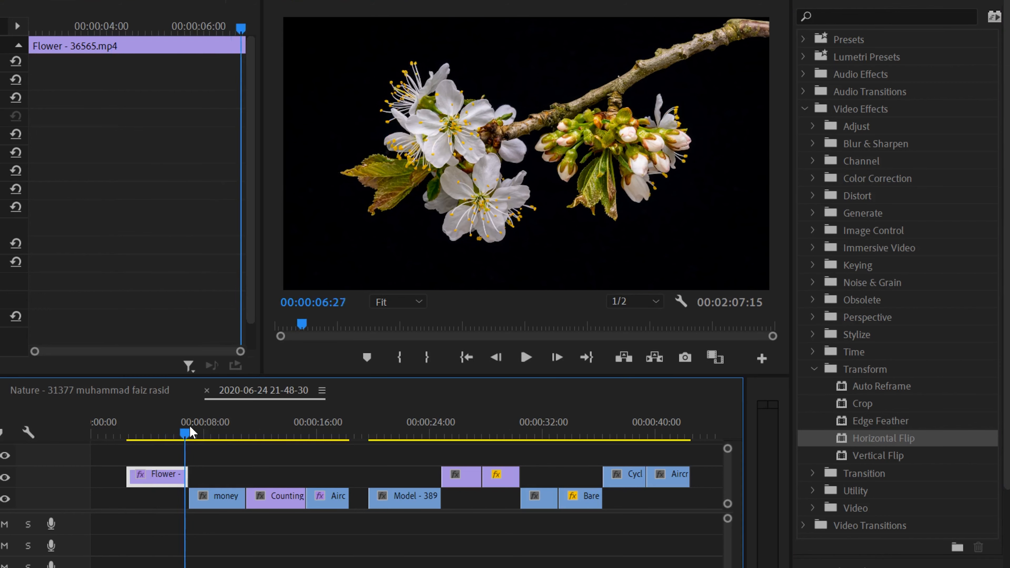
- Play past the Flower clip into the upside-down money clip and select it for flipping
{"action": "left_click", "coordinate": [525, 357]}
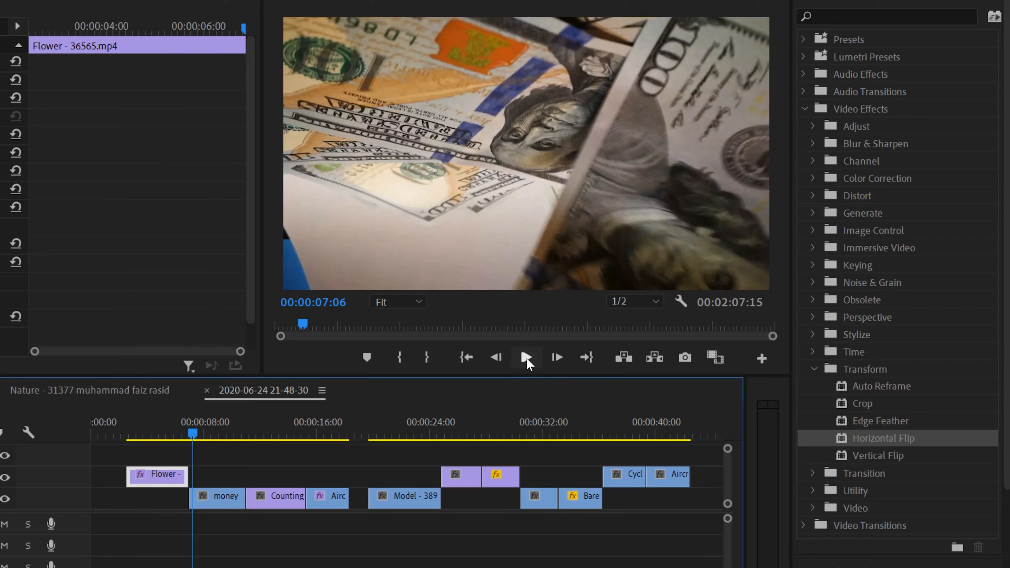
{"action": "left_click", "coordinate": [526, 358]}
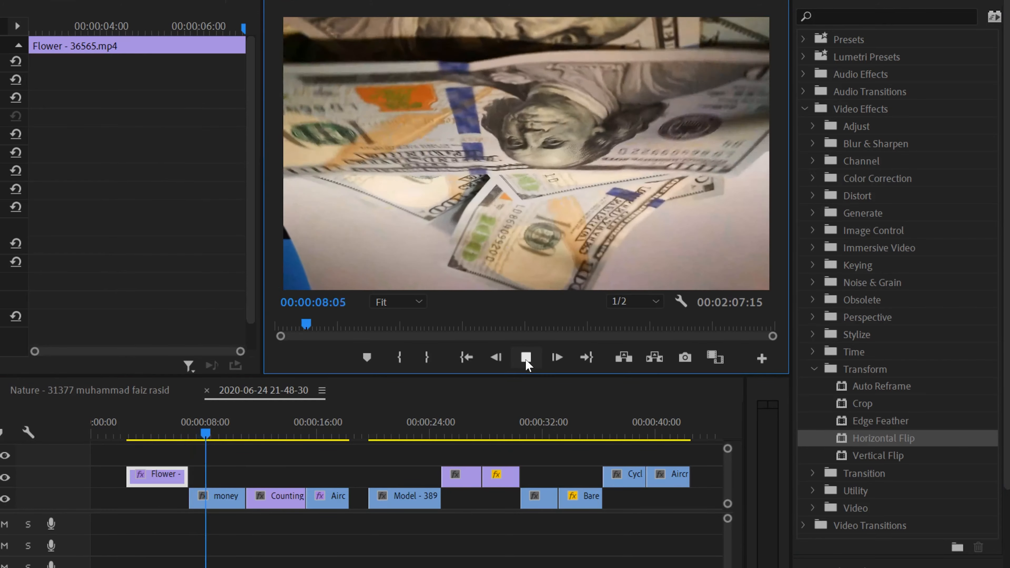
{"action": "left_click", "coordinate": [556, 357]}
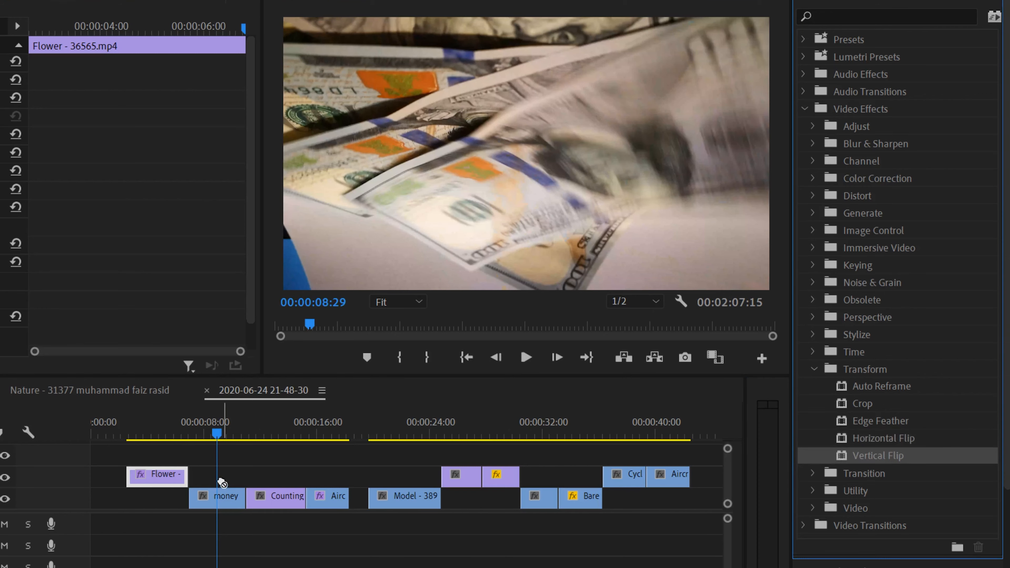
{"action": "left_click", "coordinate": [217, 496]}
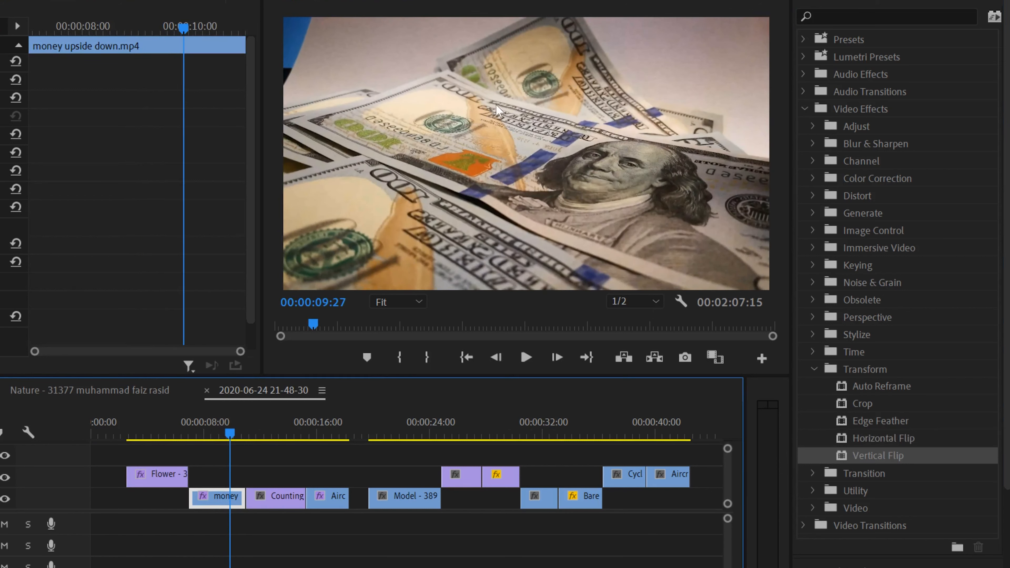
{"action": "mouse_move", "coordinate": [513, 135]}
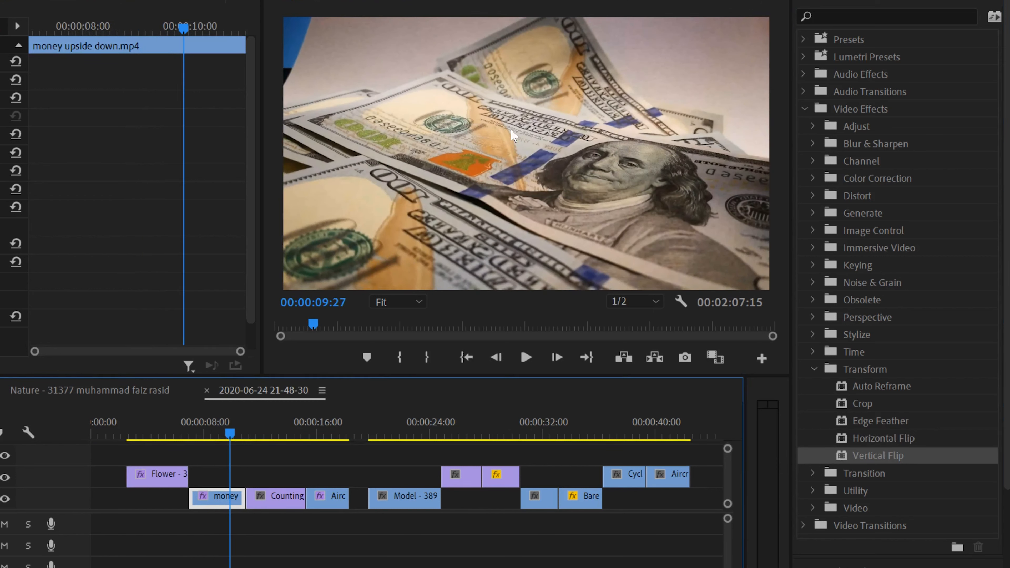
{"action": "mouse_move", "coordinate": [574, 242]}
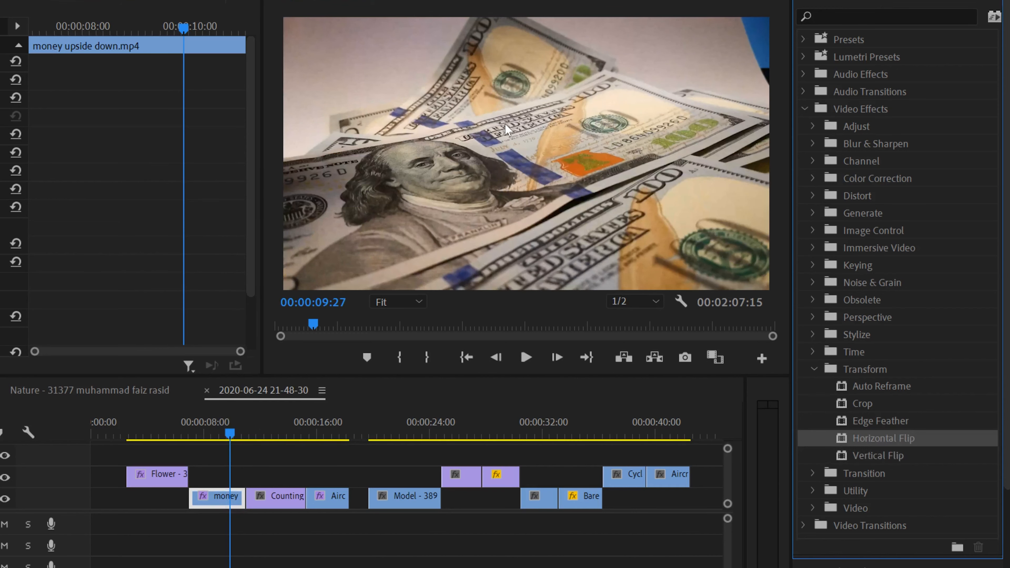
{"action": "mouse_move", "coordinate": [545, 141]}
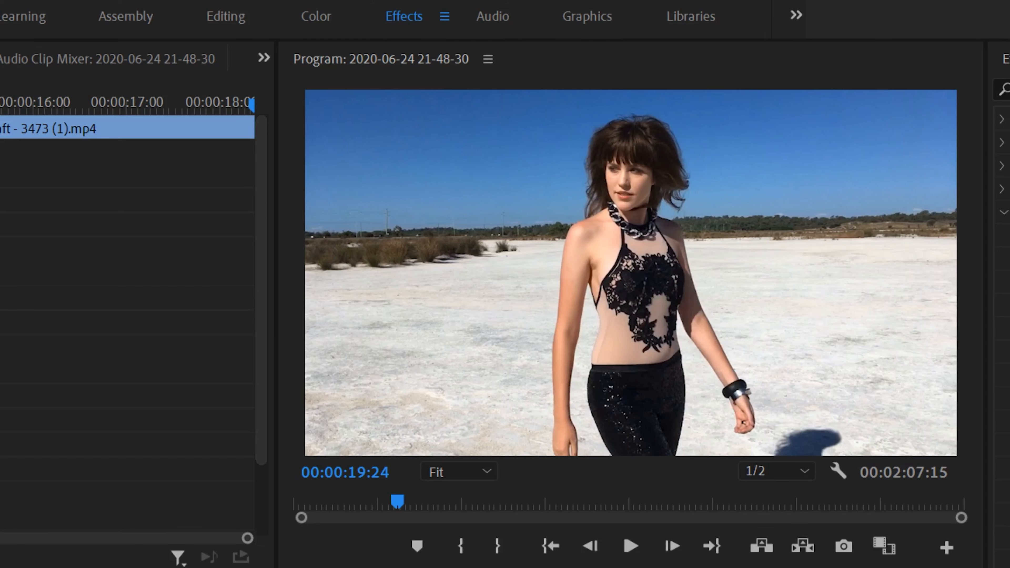
{"action": "left_click", "coordinate": [630, 547]}
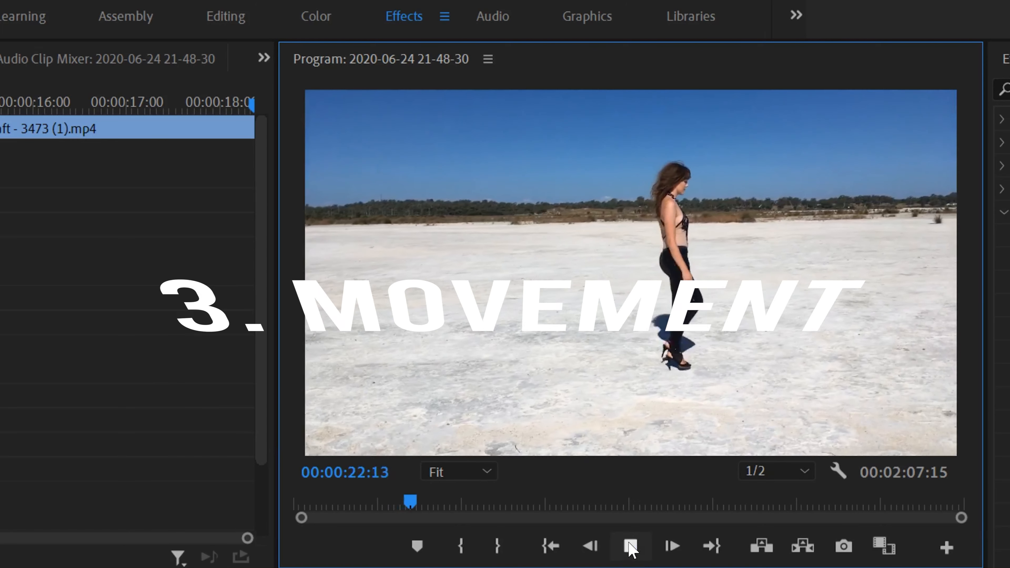
{"action": "left_click", "coordinate": [631, 545]}
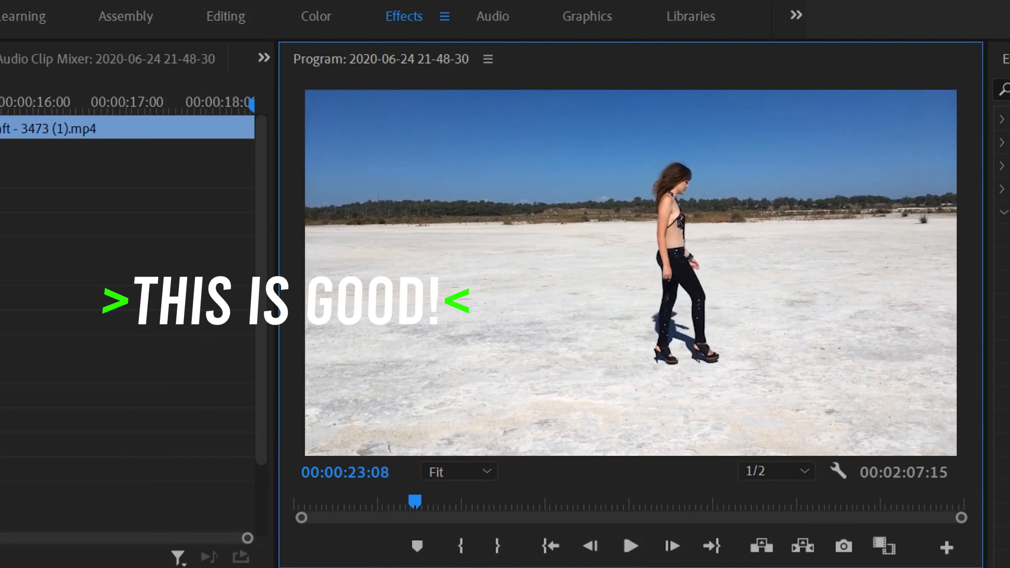
{"action": "left_click", "coordinate": [629, 546]}
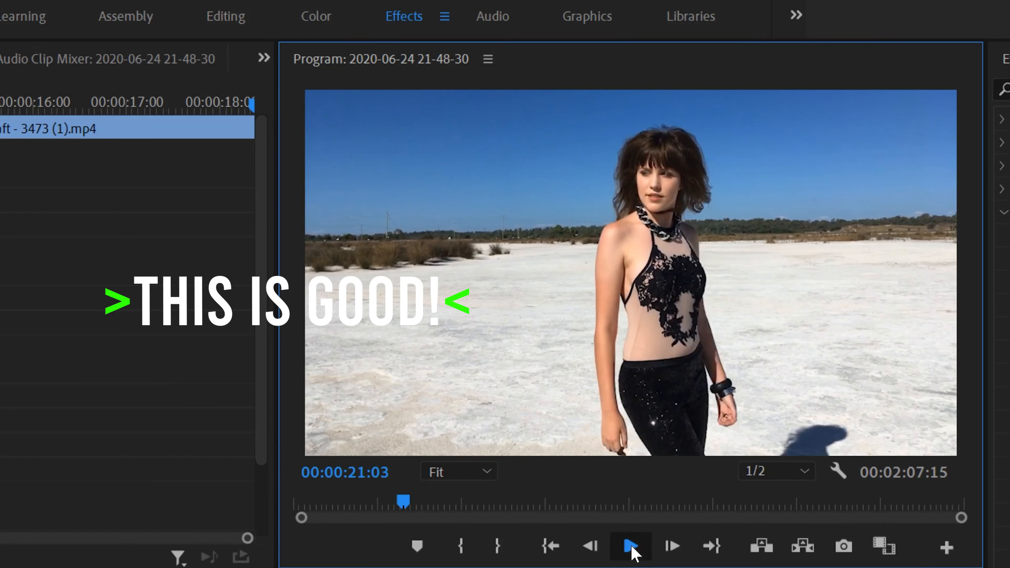
{"action": "left_click", "coordinate": [630, 547]}
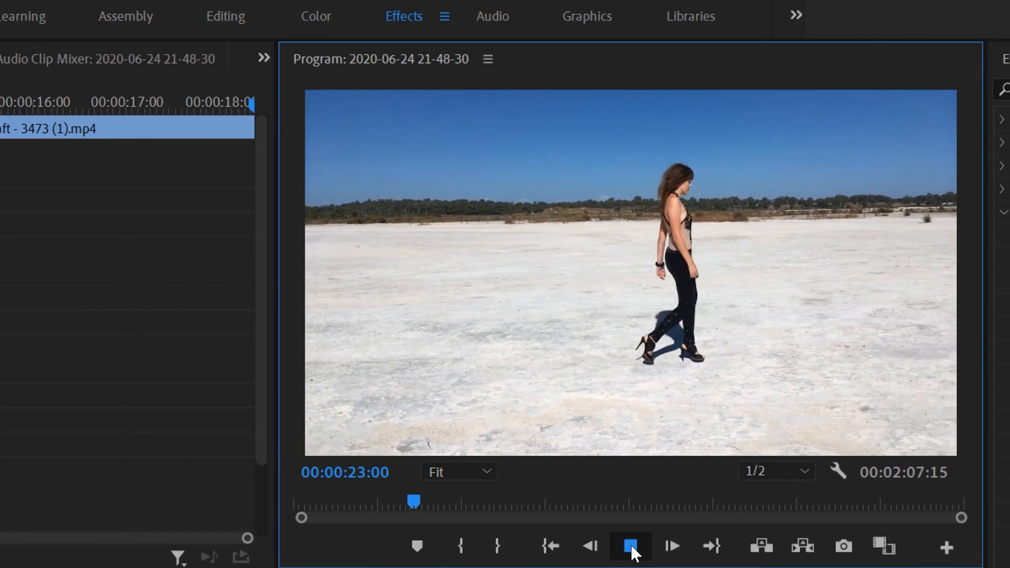
{"action": "left_click", "coordinate": [630, 547]}
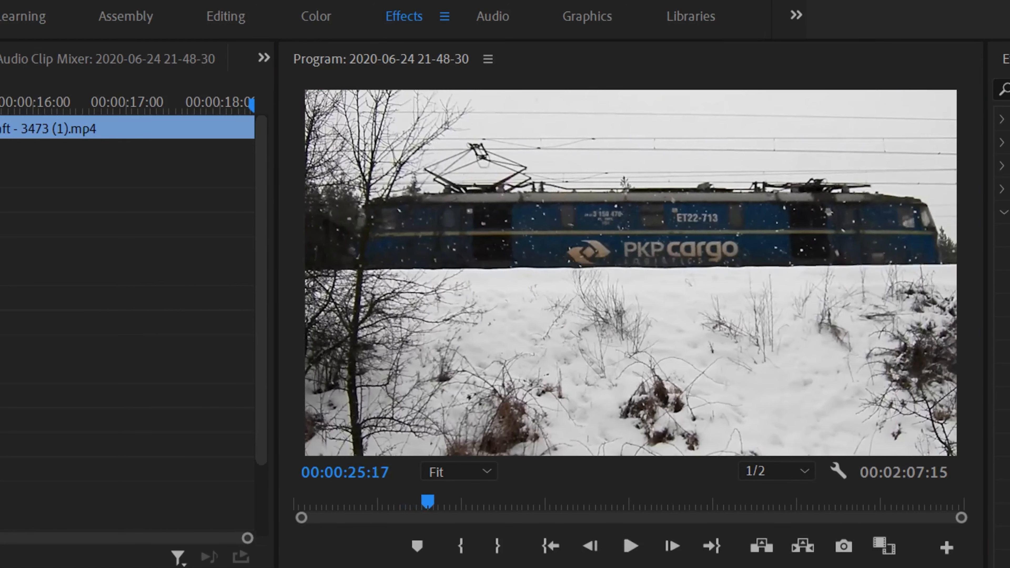
{"action": "left_click", "coordinate": [630, 546]}
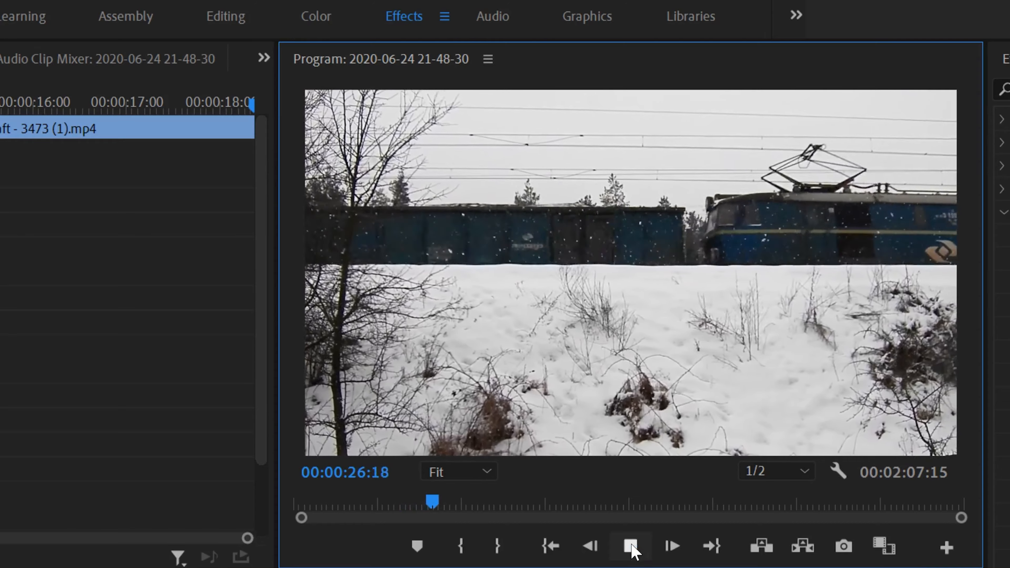
{"action": "left_click", "coordinate": [630, 547]}
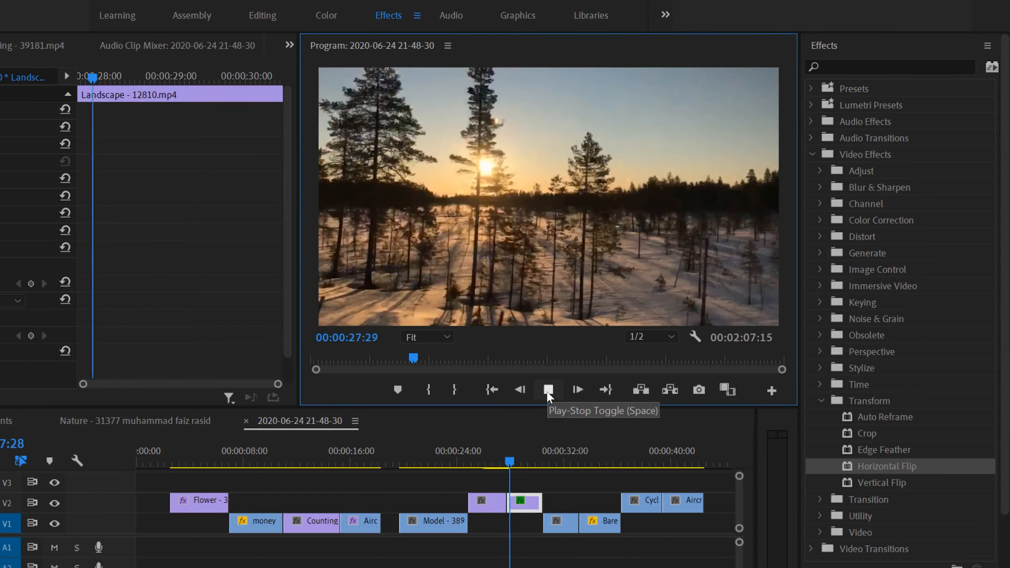
- Preview the shoe and flipped barefoot shots to compare footstep direction, then play into the cycling shot
{"action": "left_click", "coordinate": [547, 389]}
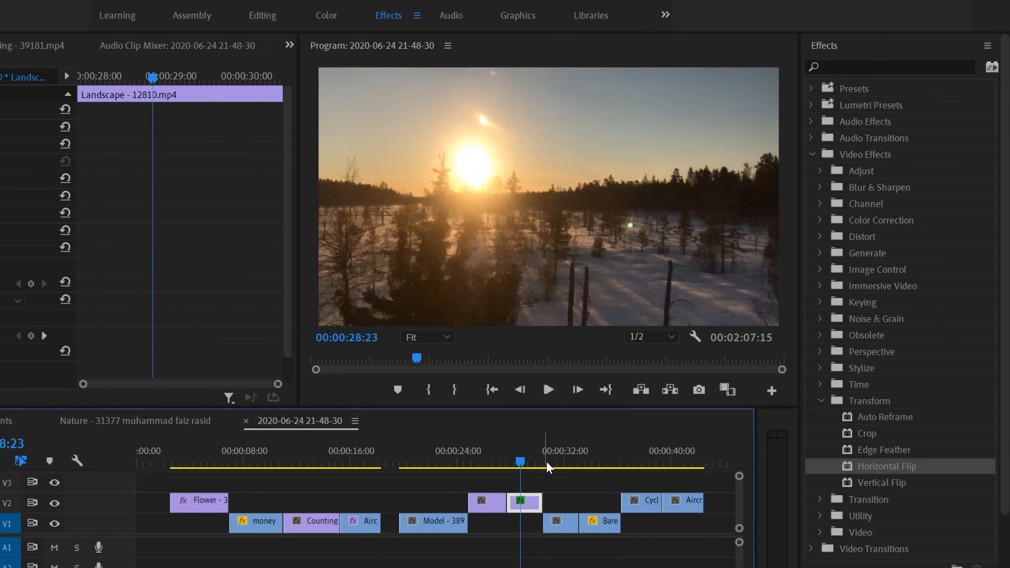
{"action": "left_click", "coordinate": [547, 389]}
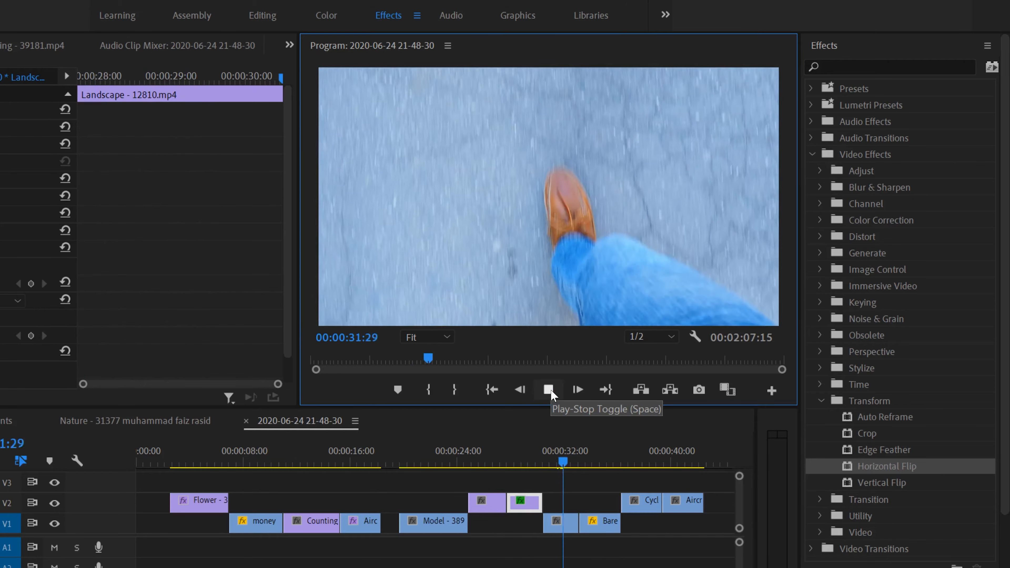
{"action": "left_click", "coordinate": [549, 390]}
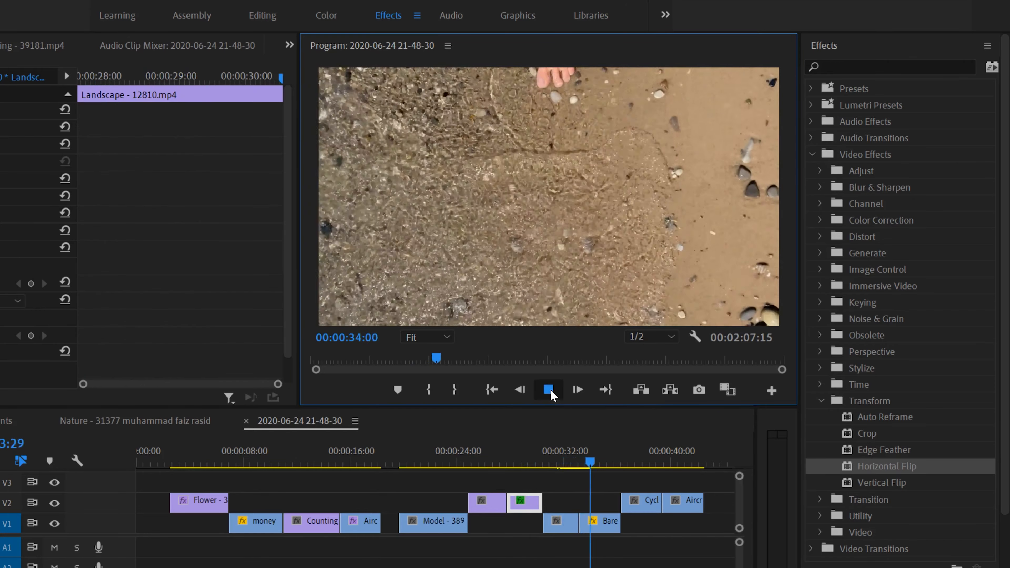
{"action": "left_click", "coordinate": [548, 389]}
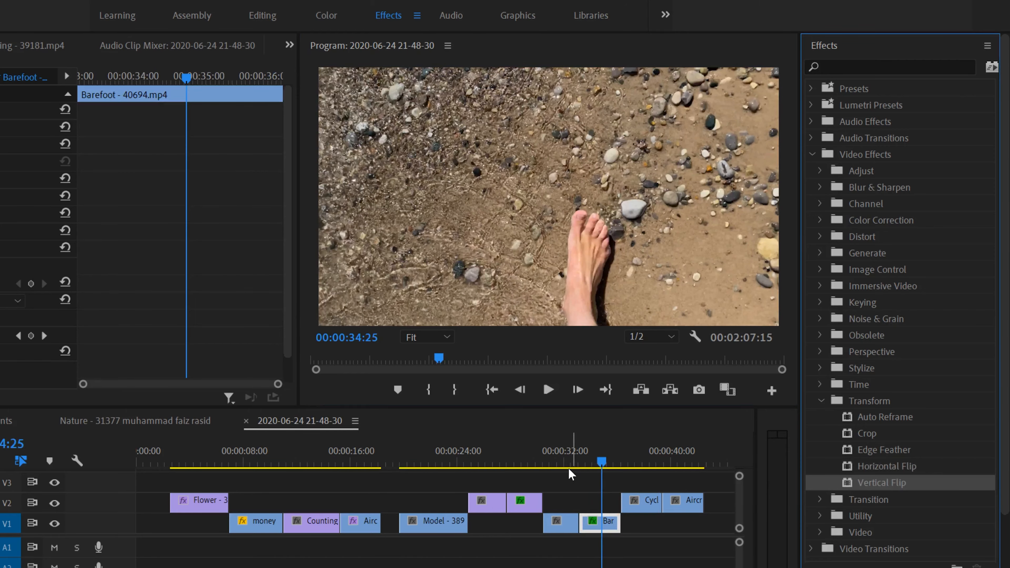
{"action": "left_click", "coordinate": [548, 390]}
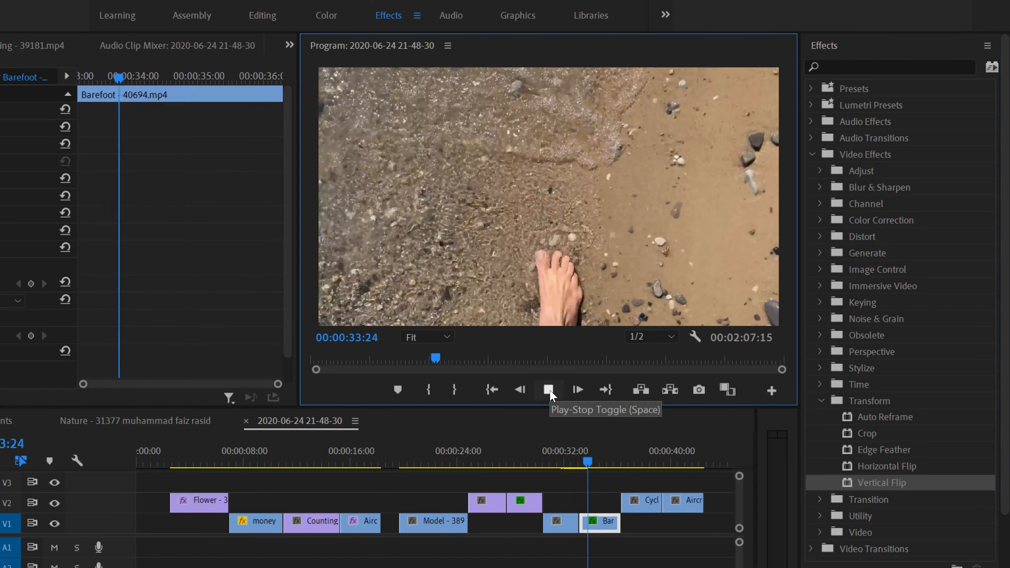
{"action": "left_click", "coordinate": [548, 389]}
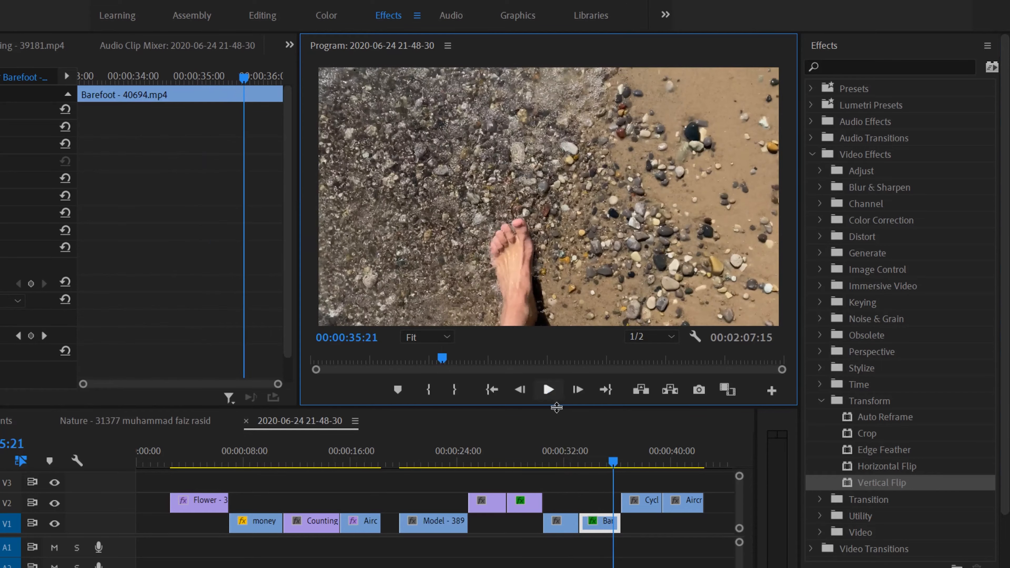
{"action": "left_click", "coordinate": [547, 390]}
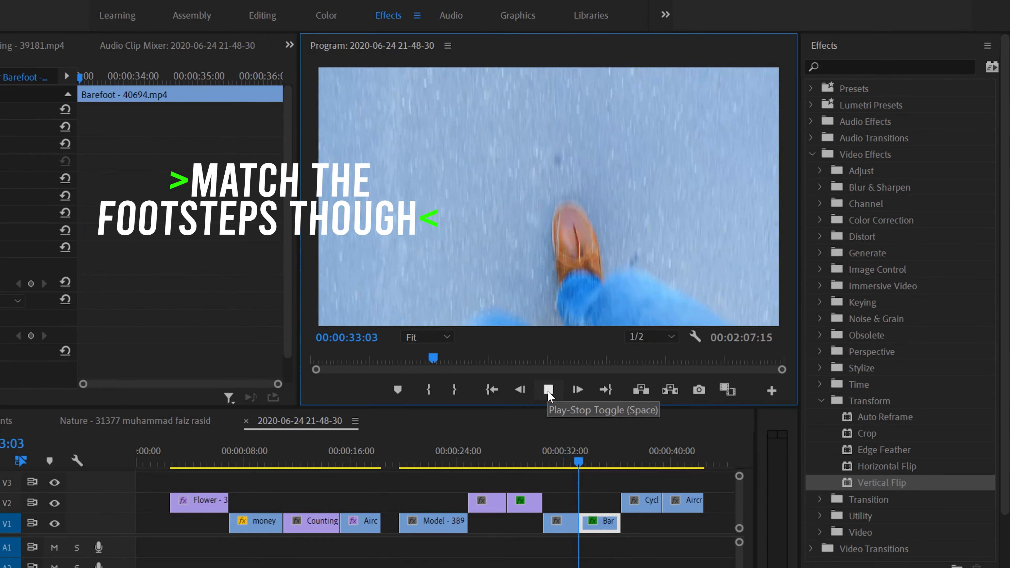
{"action": "left_click", "coordinate": [547, 390]}
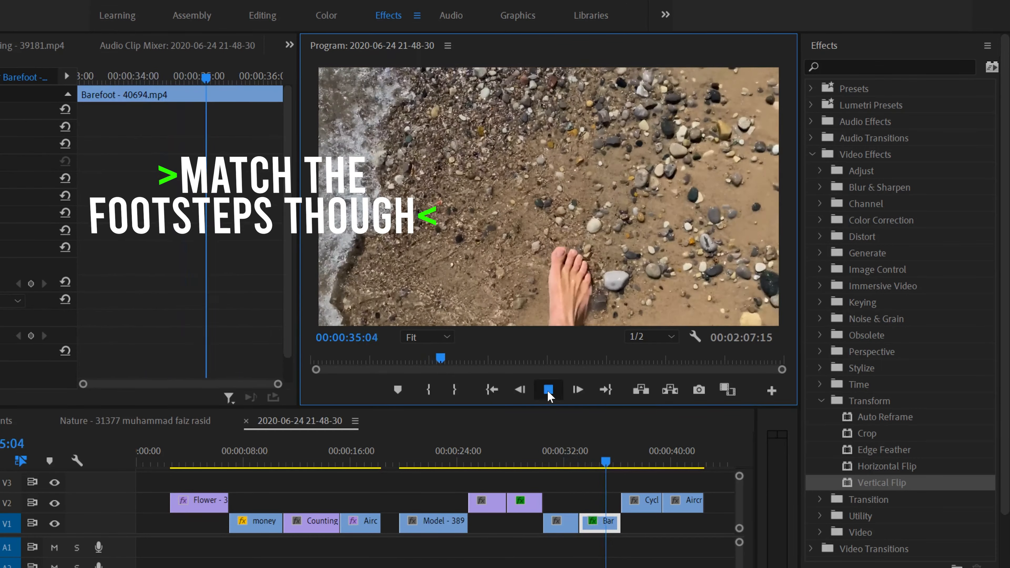
{"action": "left_click", "coordinate": [547, 390]}
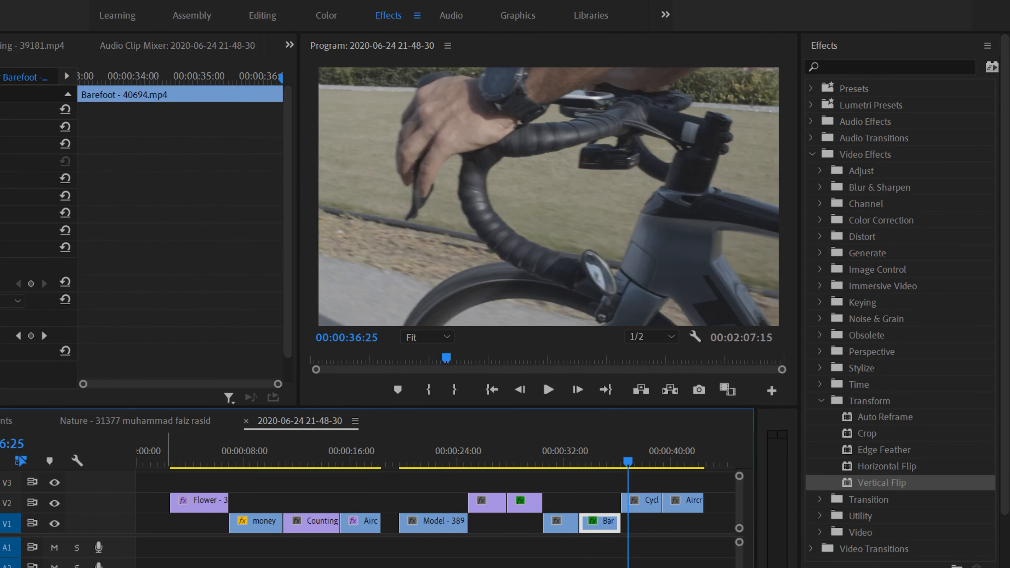
{"action": "scroll", "scroll_direction": "right", "scroll_amount": 3}
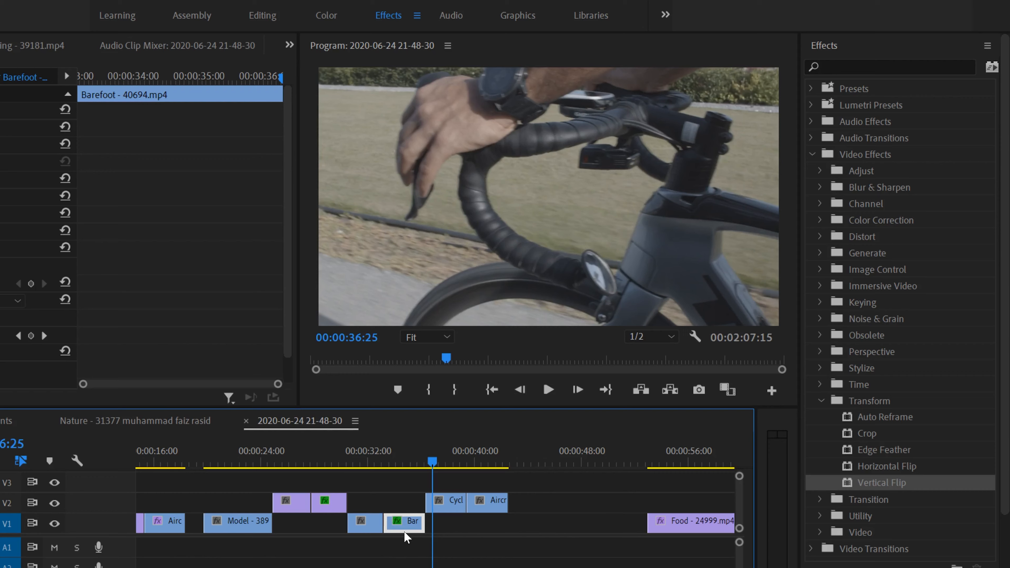
- Preview the cycling and aircraft shots before and after mirroring to check their travel directions match
{"action": "left_click", "coordinate": [547, 389]}
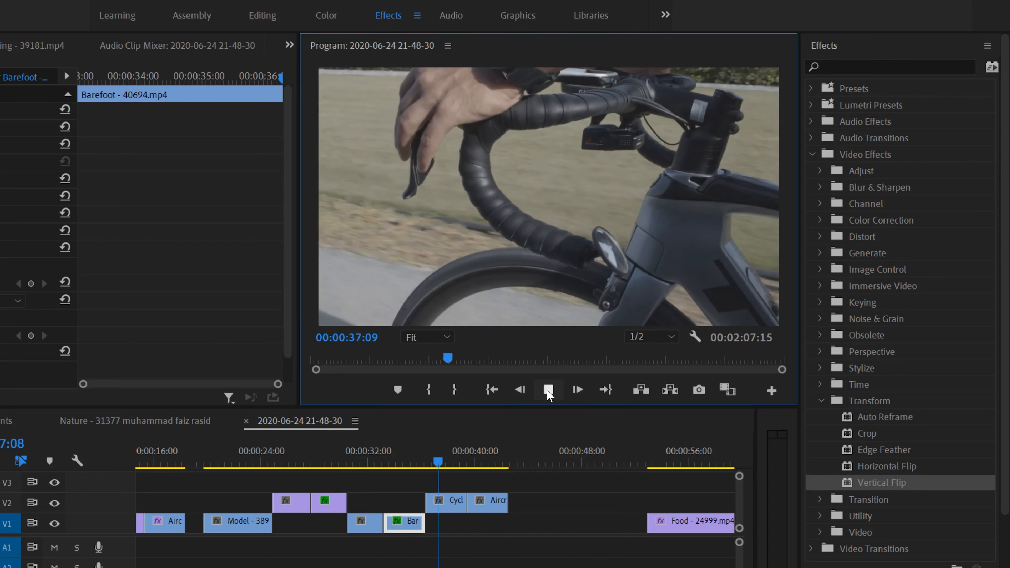
{"action": "left_click", "coordinate": [547, 389]}
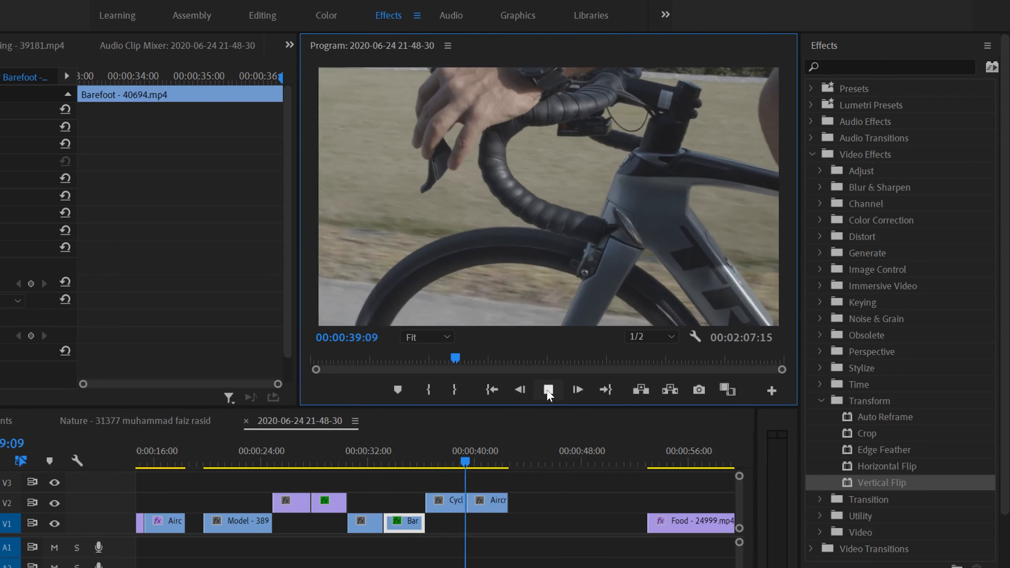
{"action": "left_click", "coordinate": [547, 390]}
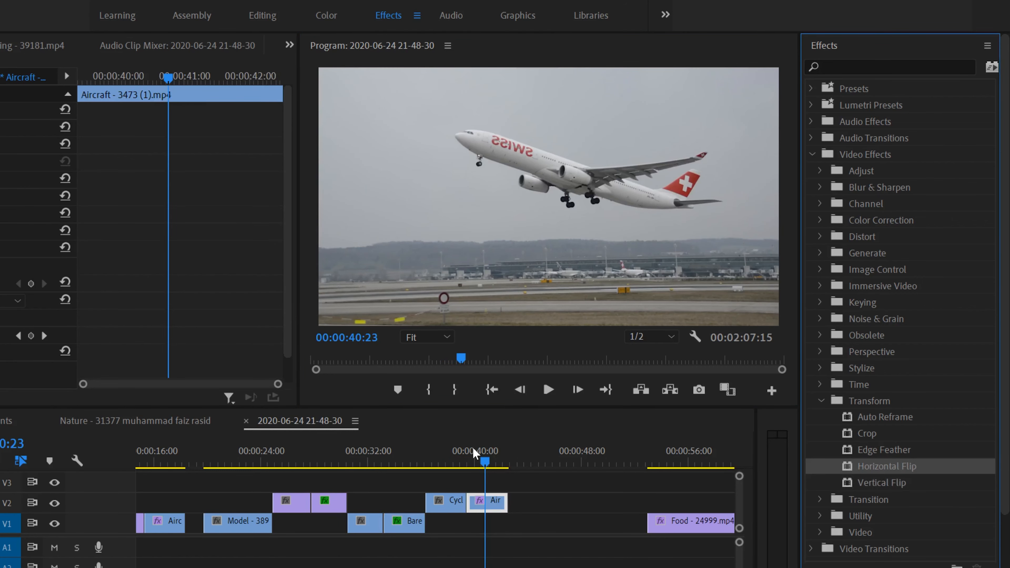
{"action": "left_click", "coordinate": [548, 389]}
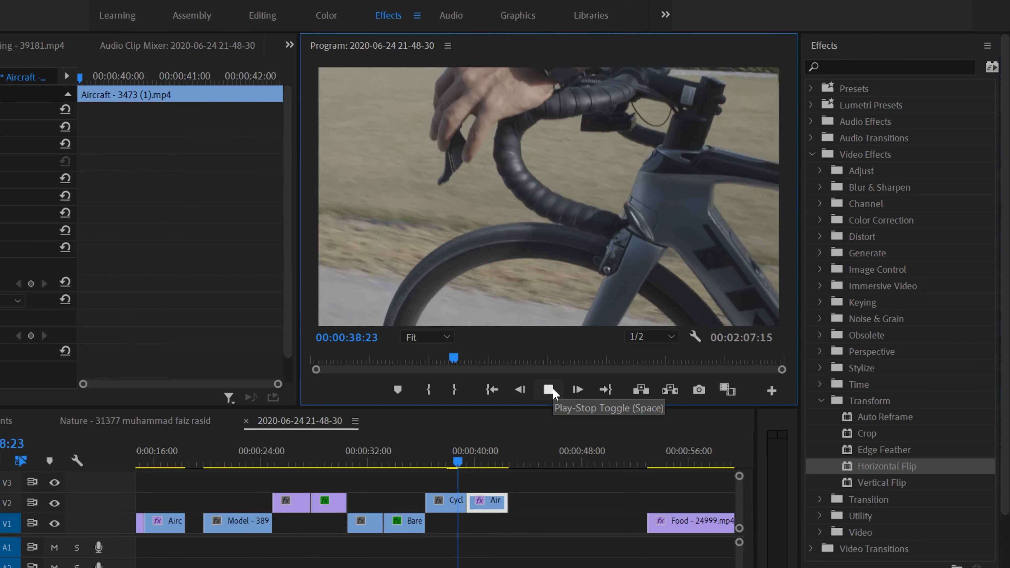
{"action": "left_click", "coordinate": [548, 389]}
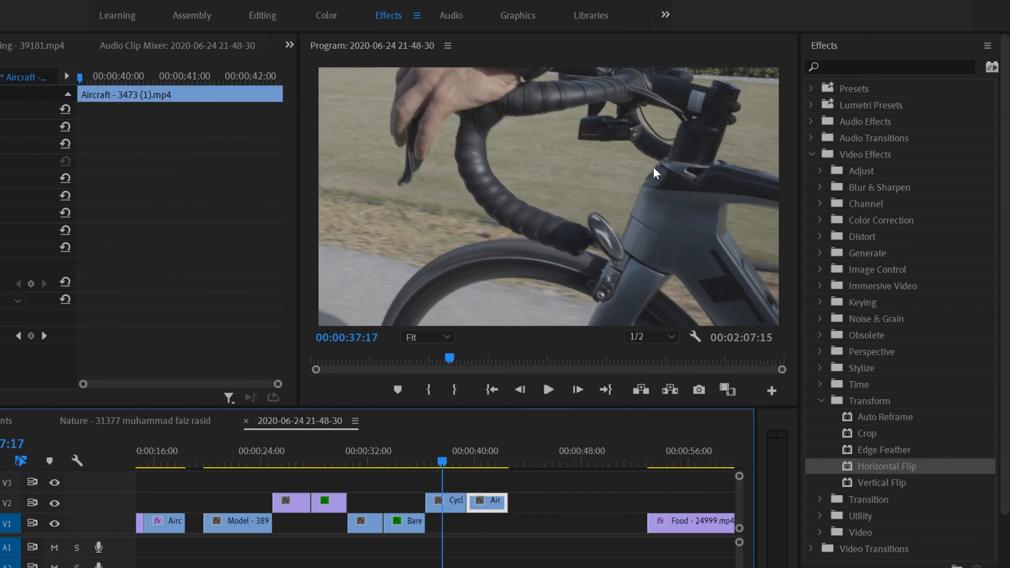
{"action": "mouse_move", "coordinate": [836, 464]}
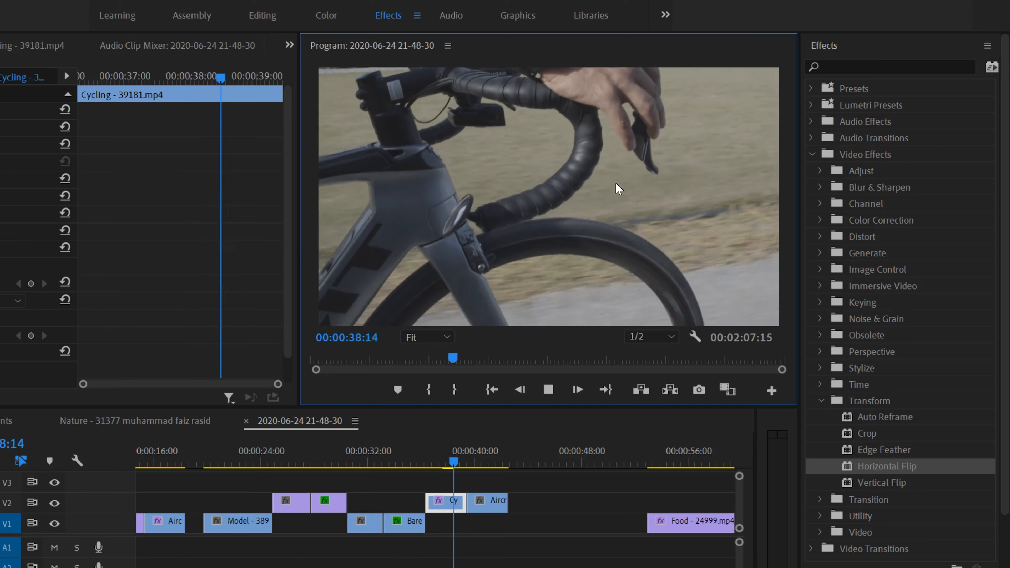
{"action": "left_click", "coordinate": [577, 390]}
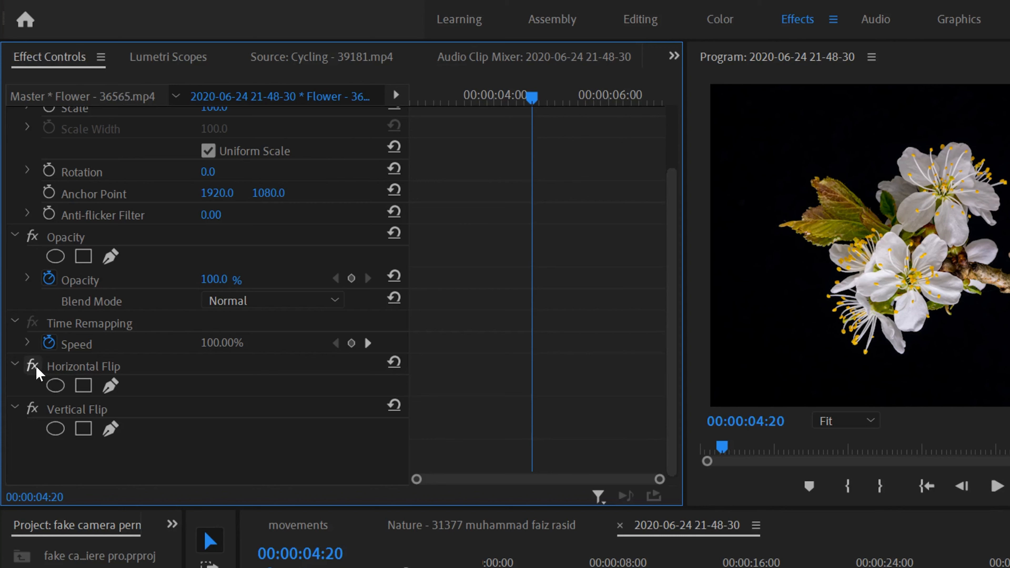
- Switch off the Flower clip's Horizontal and Vertical Flip toggles and pick a flip for removal
{"action": "left_click", "coordinate": [32, 366]}
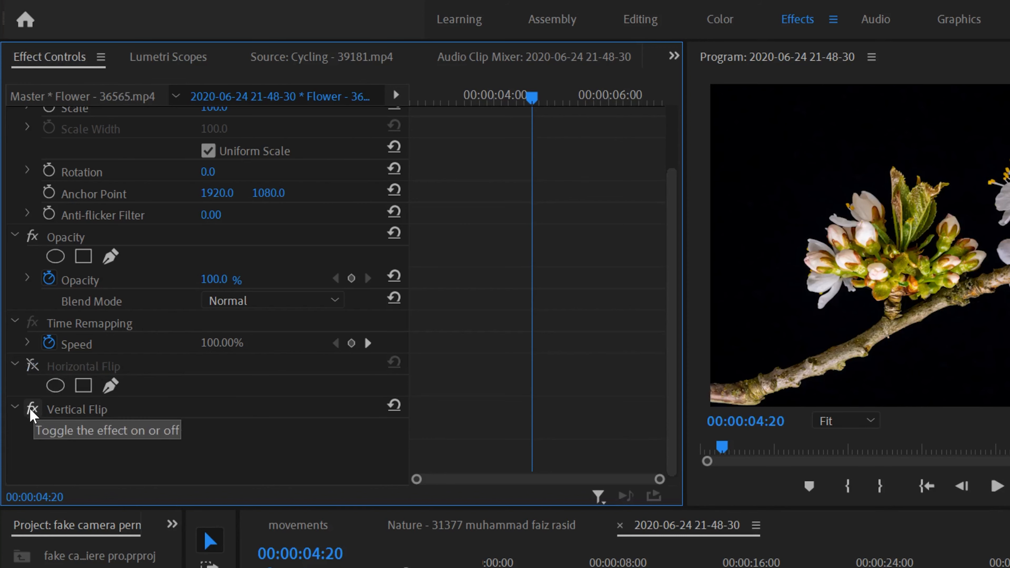
{"action": "left_click", "coordinate": [32, 409]}
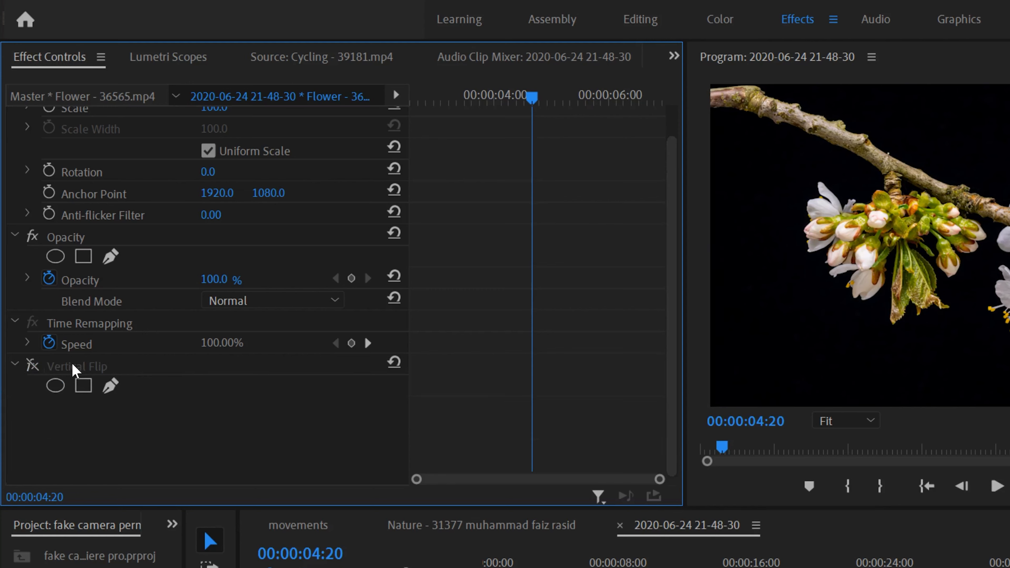
{"action": "left_click", "coordinate": [76, 366]}
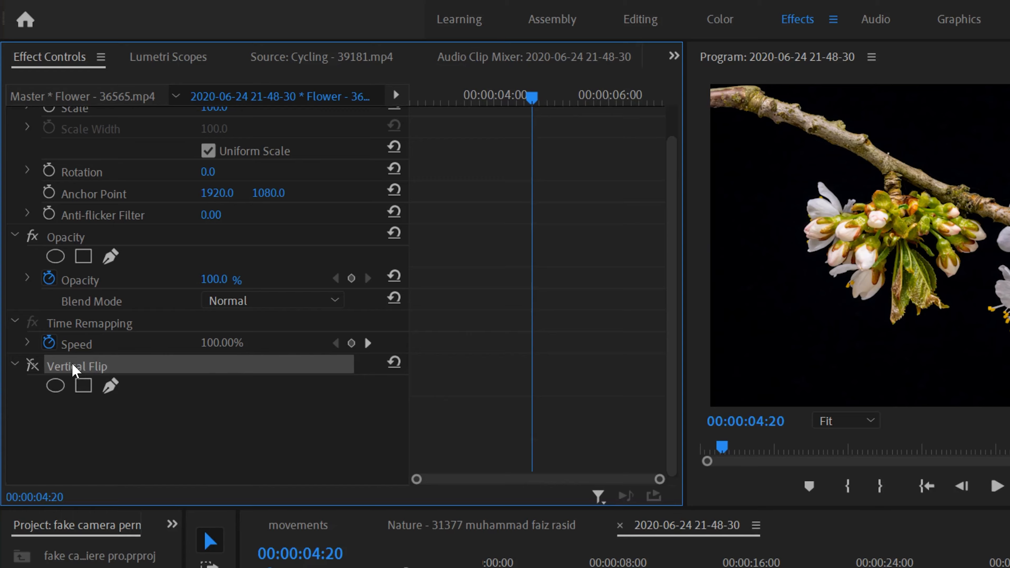